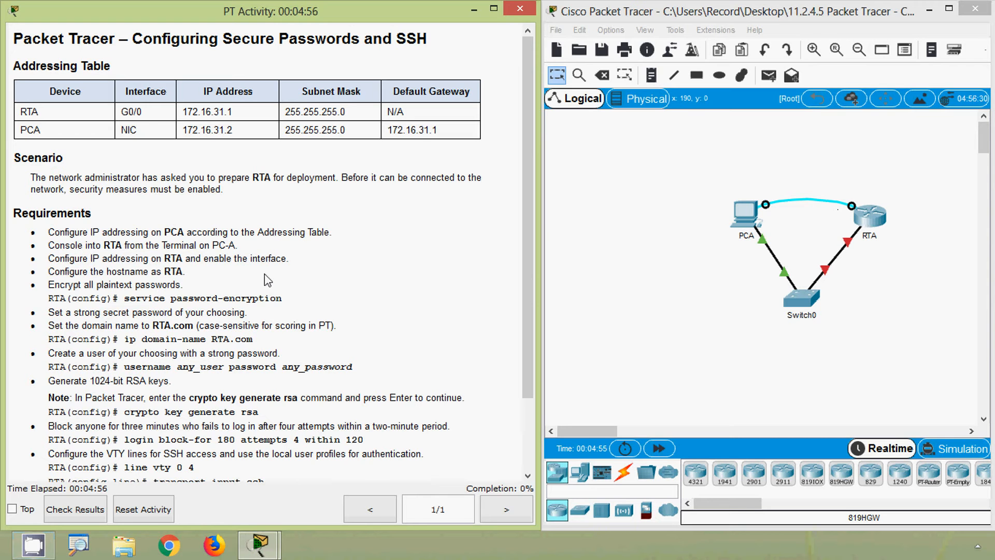
mouse_move(254, 278)
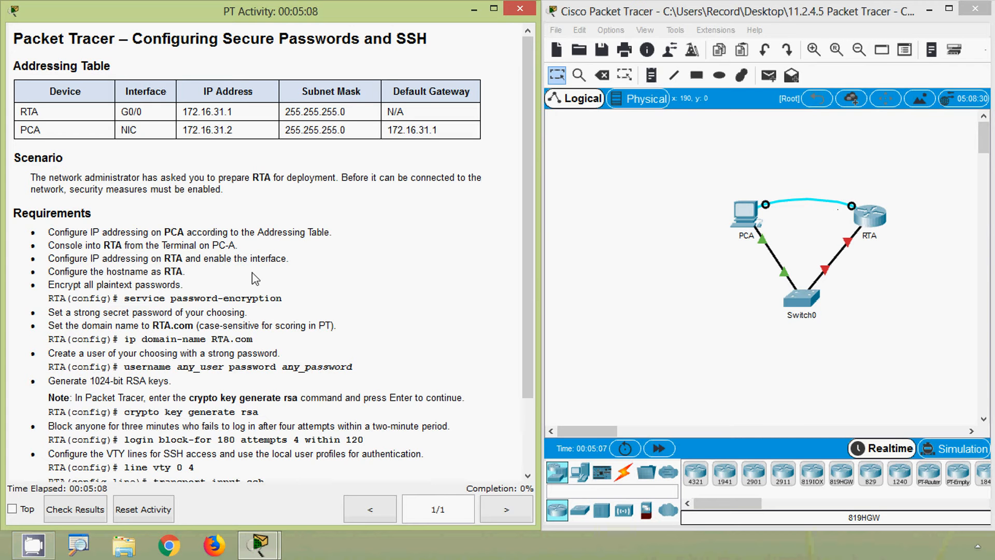
mouse_move(314, 346)
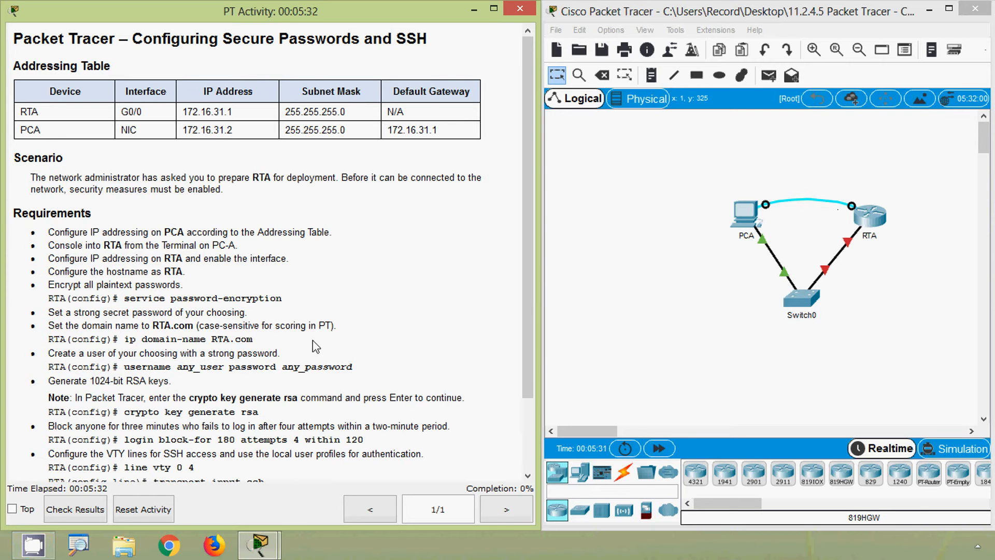
mouse_move(205, 291)
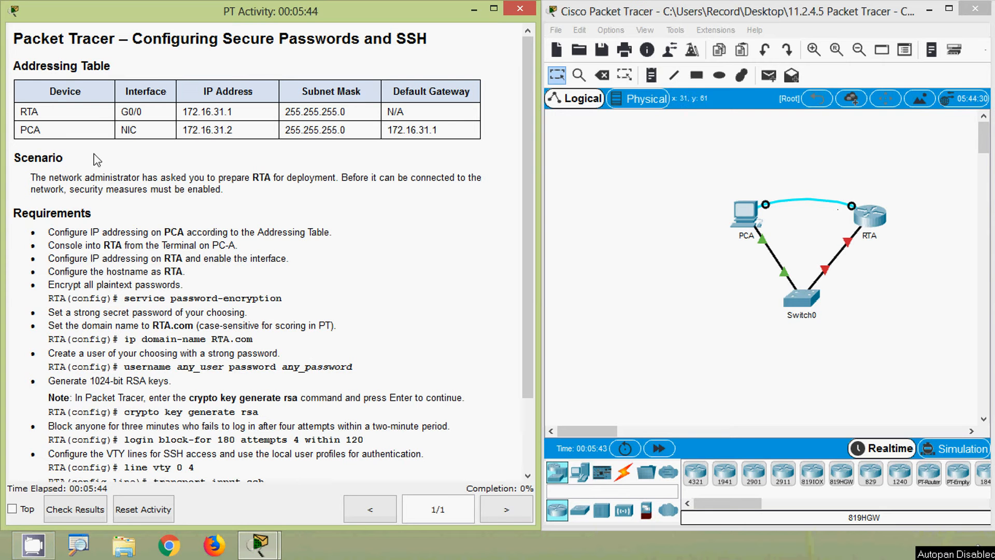
mouse_move(81, 234)
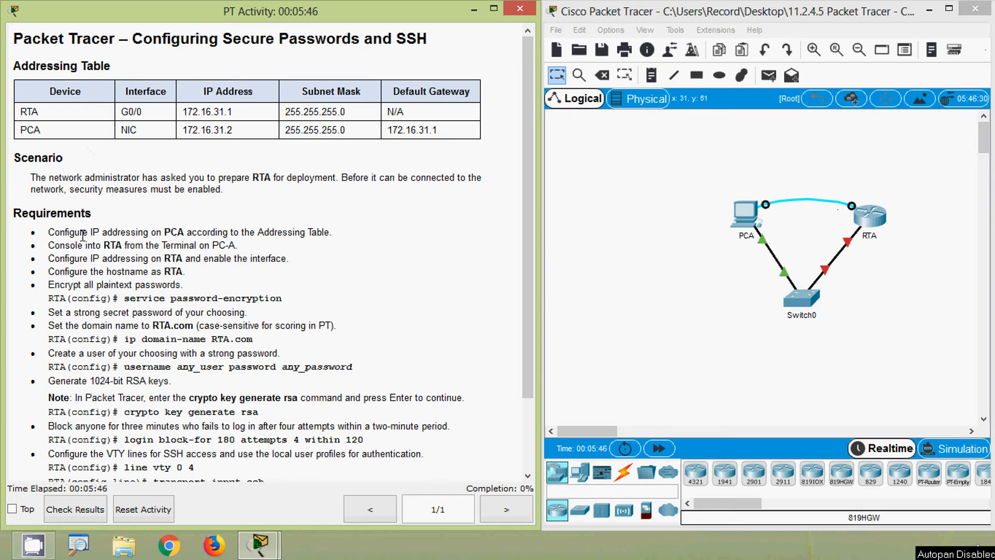
mouse_move(93, 259)
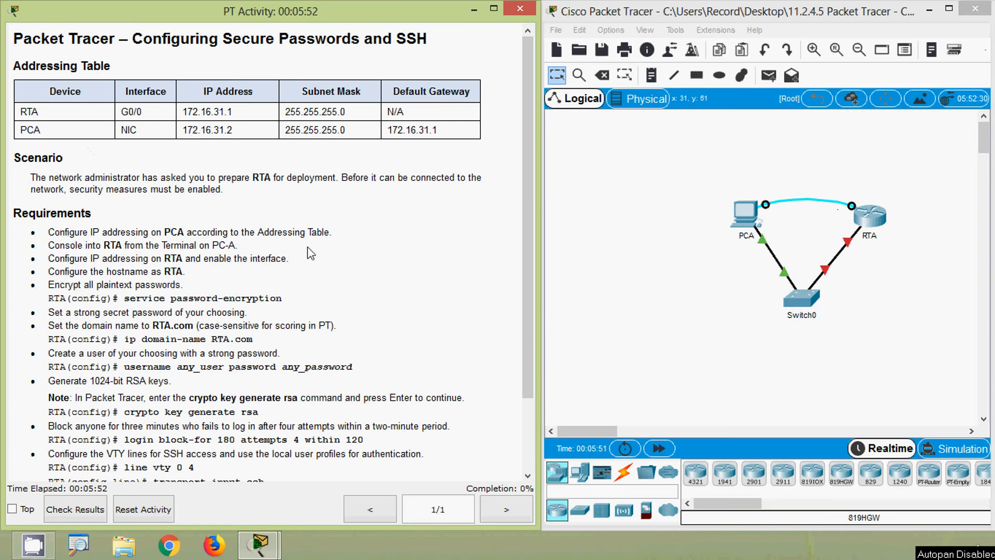
mouse_move(747, 263)
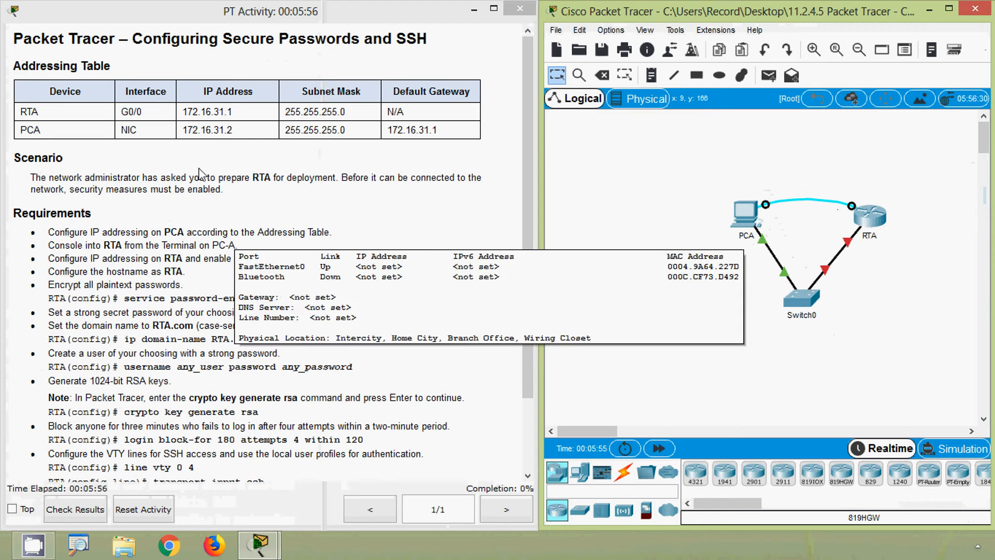
- Enter static IP 172.16.31.2, mask 255.255.255.0 and gateway 172.16.31.1 in PCA's IP Configuration
double_click(209, 130)
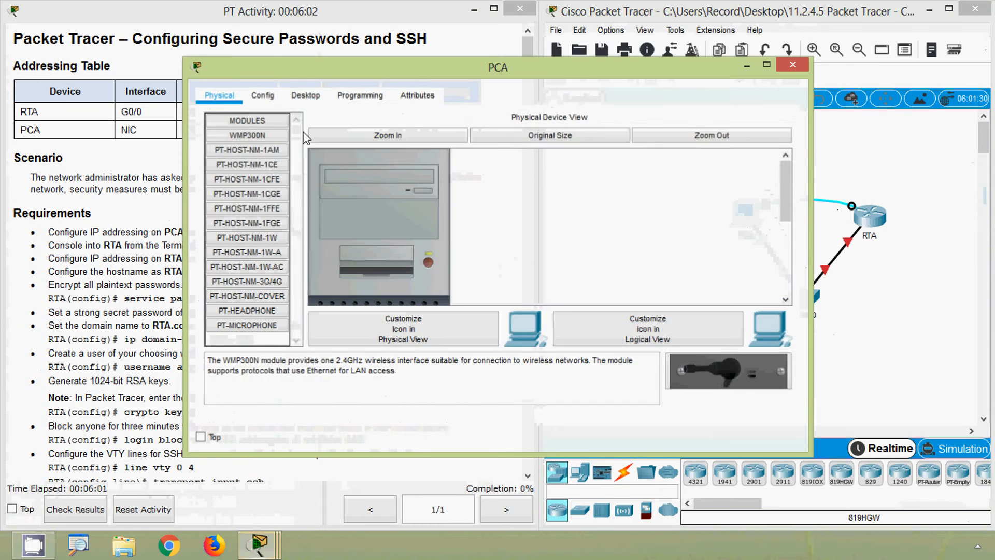
left_click(305, 95)
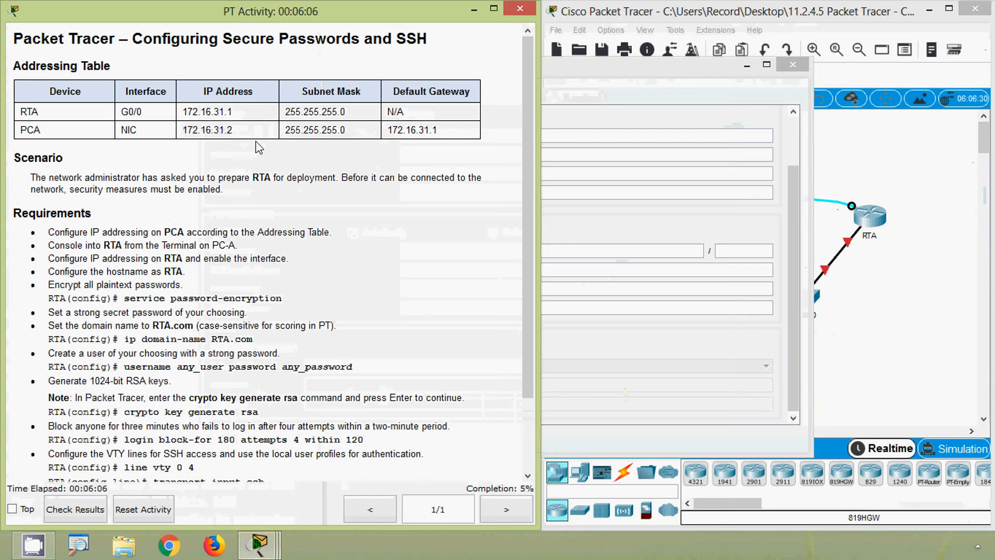
double_click(309, 129)
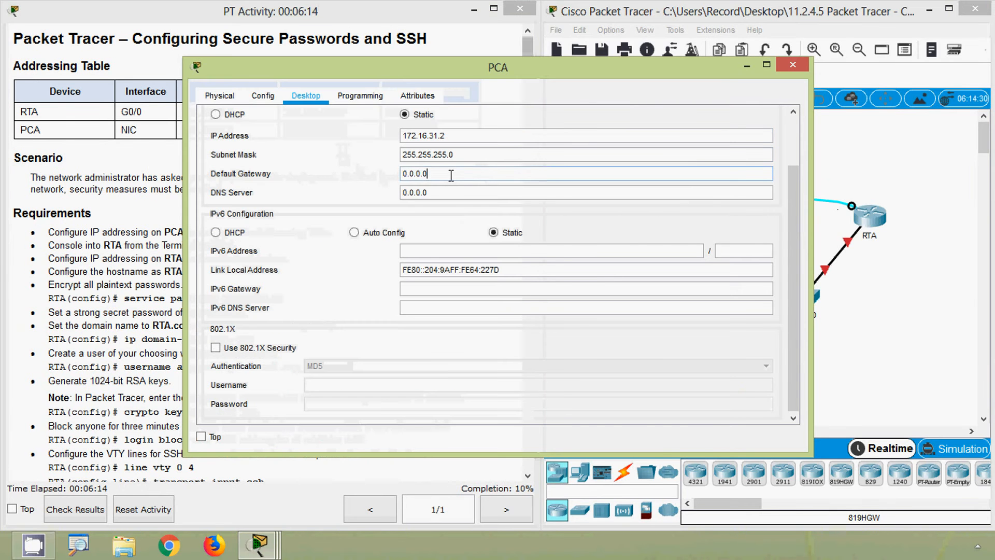
type("172.16.31.1")
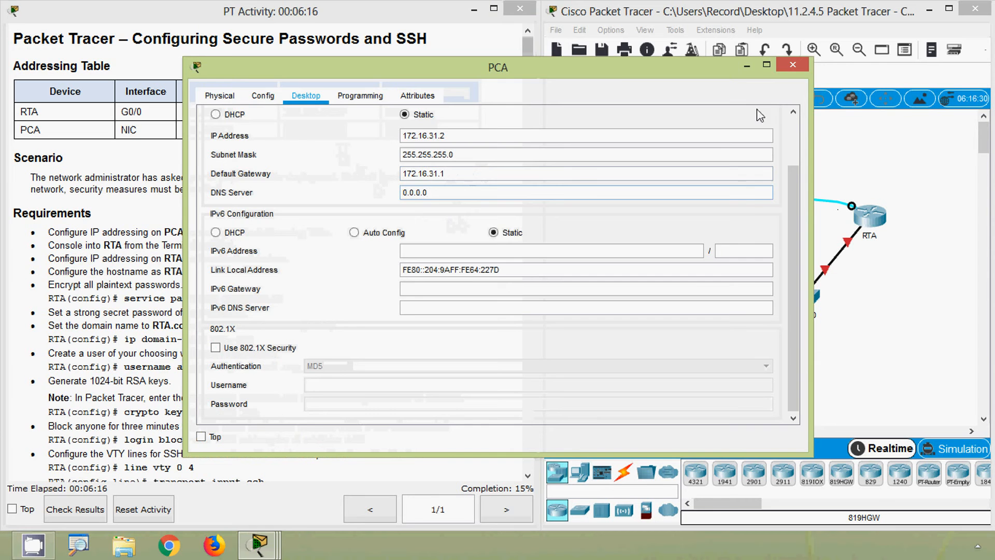
left_click(792, 64)
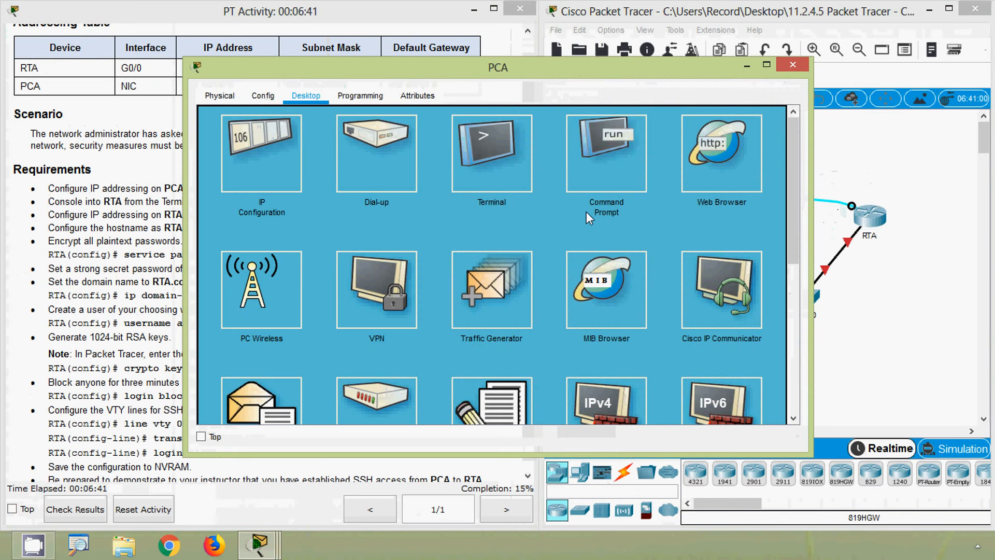
- Open PCA's Terminal with default port settings and pick out RTA's address 172.16.31.1
left_click(491, 153)
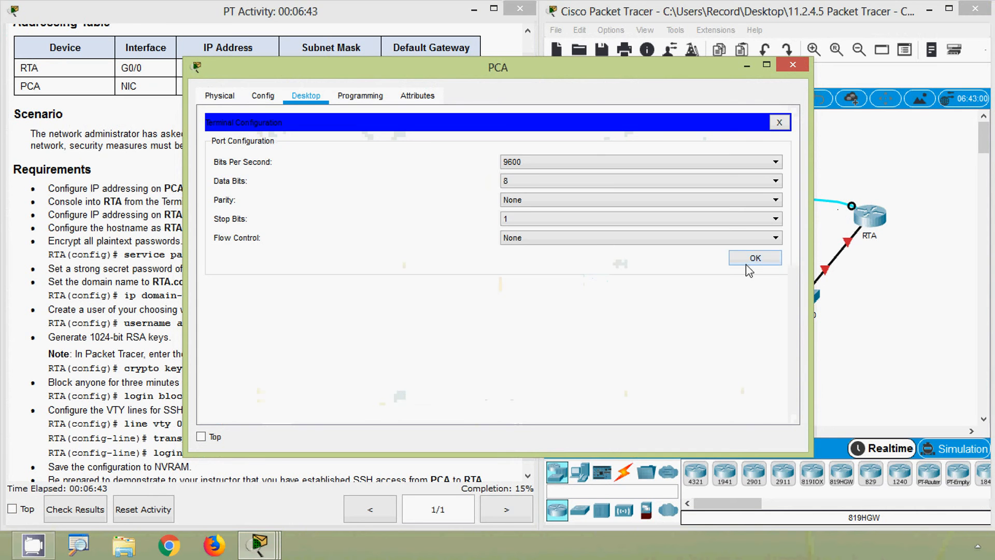
left_click(755, 257)
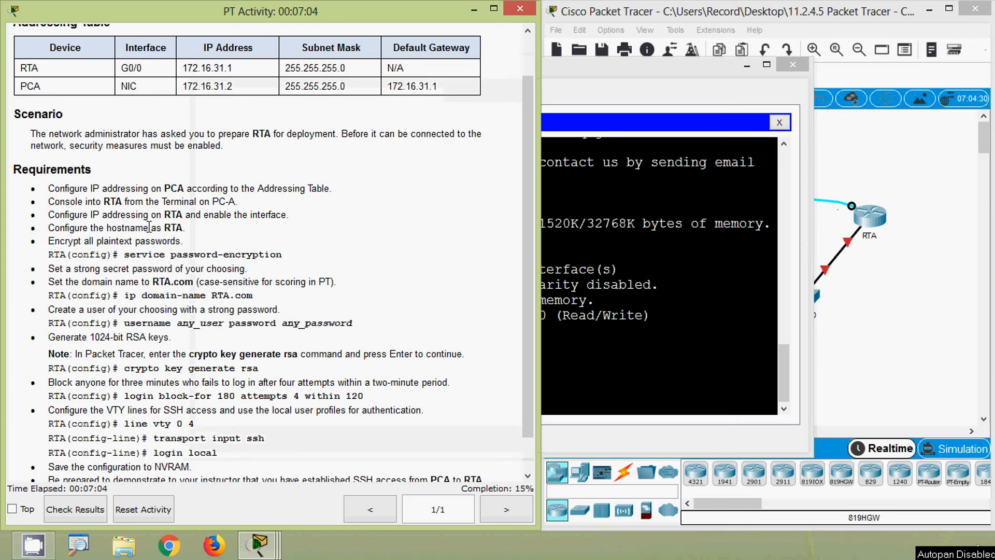
mouse_move(231, 230)
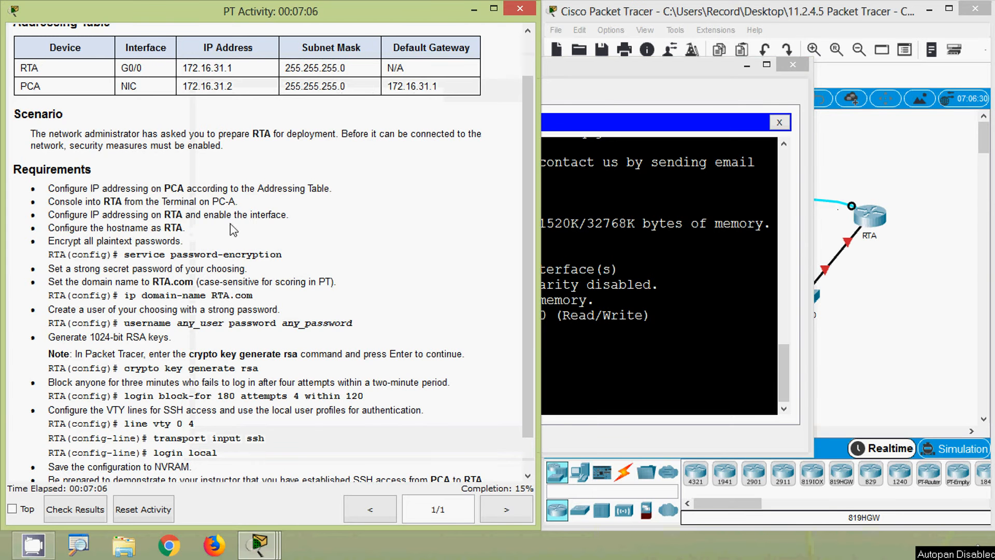
scroll("up", 3)
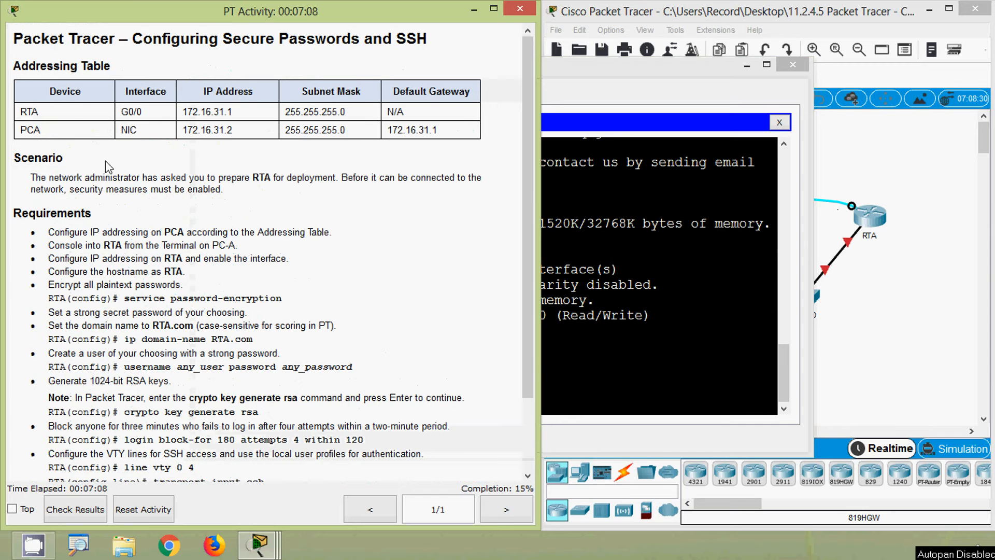
double_click(28, 111)
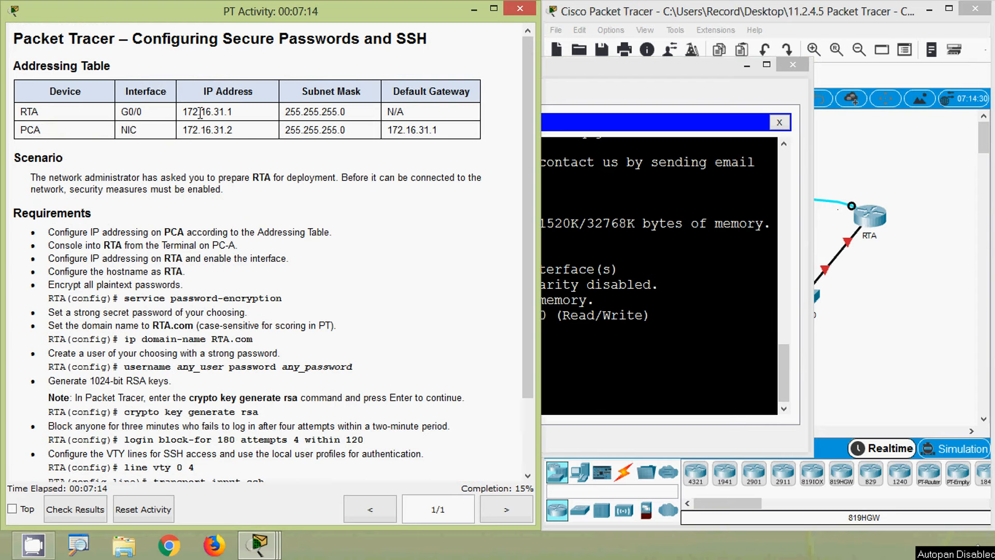
double_click(207, 112)
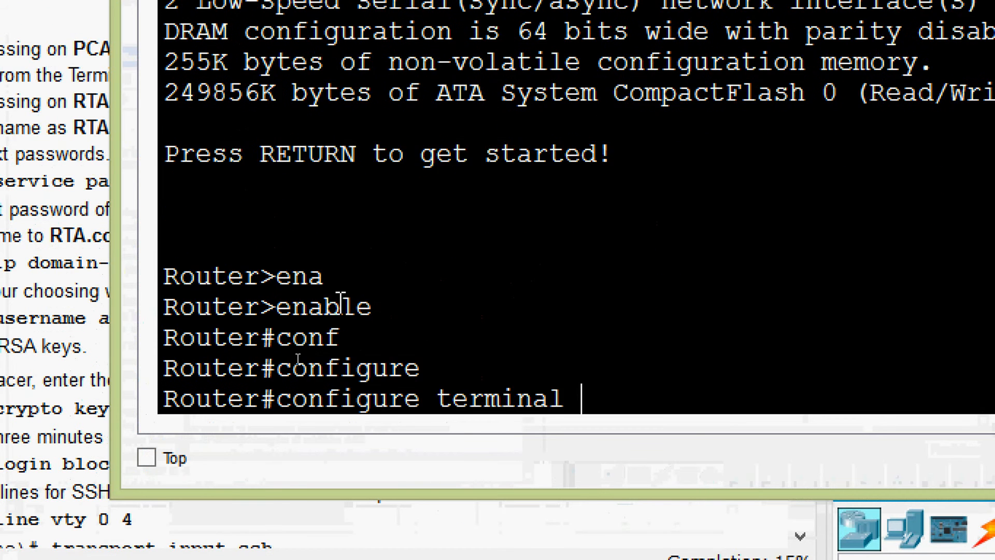
- Assign GigabitEthernet0/0 address 172.16.31.1 255.255.255.0 and enable it with no shutdown
type("interface gigabitEthernet")
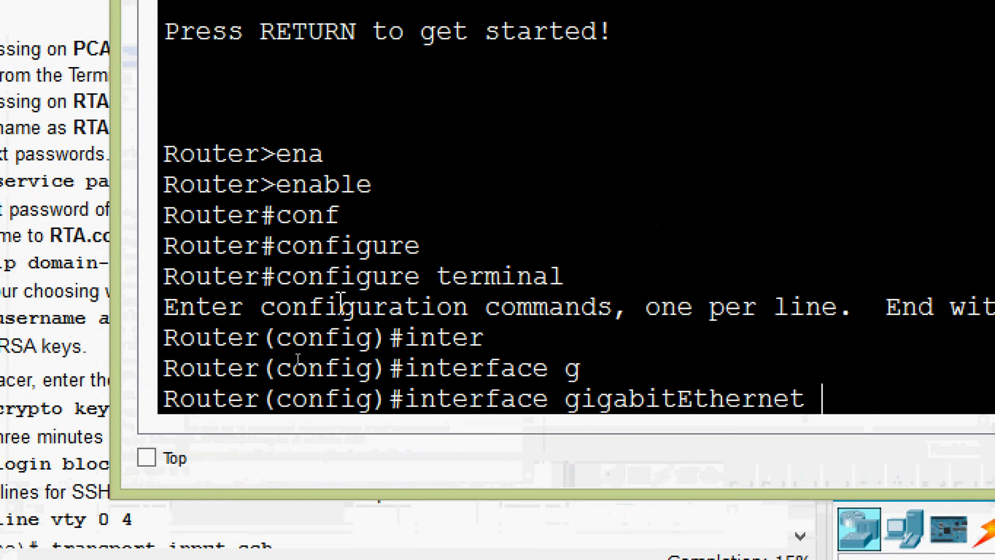
type("0/0")
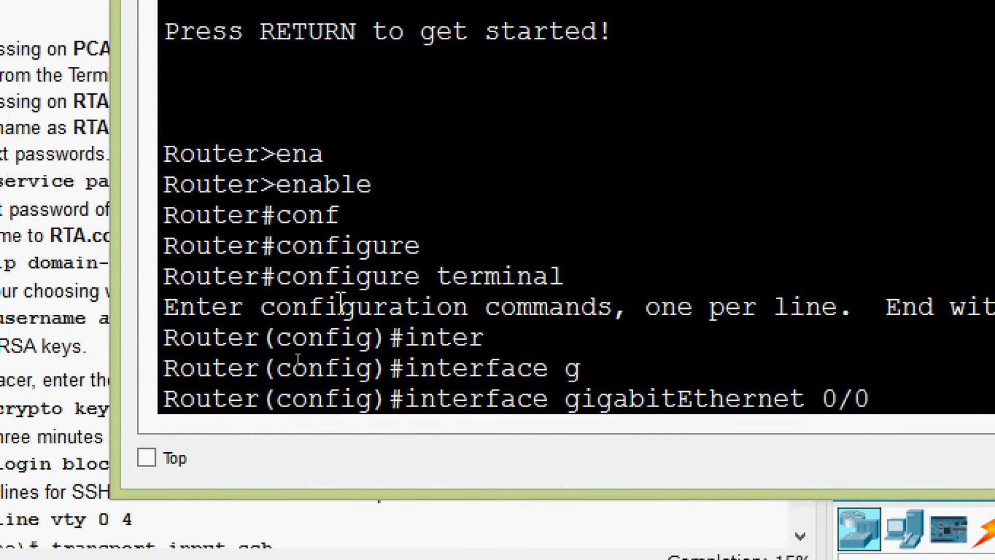
type("ip address 172.16.31.1")
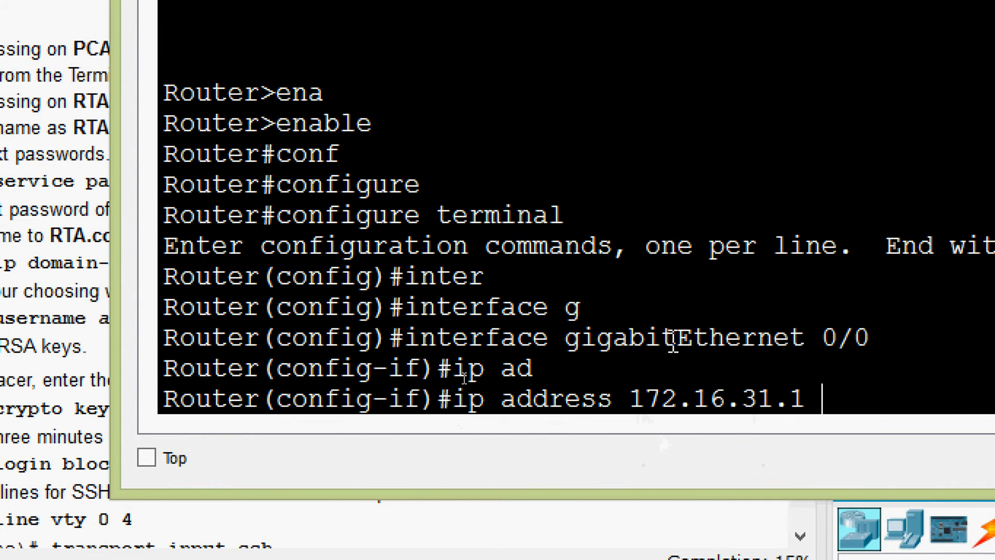
type("255.255.255")
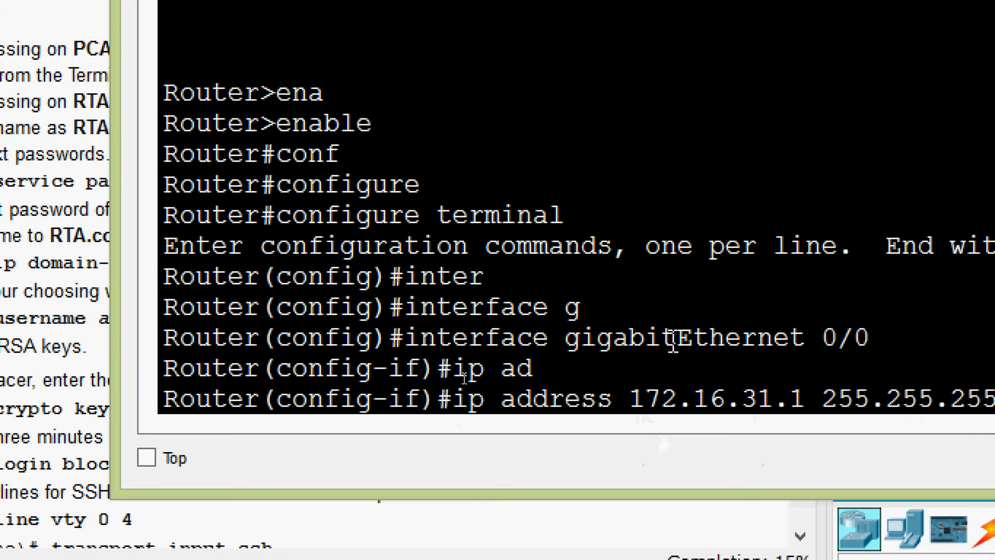
type("no")
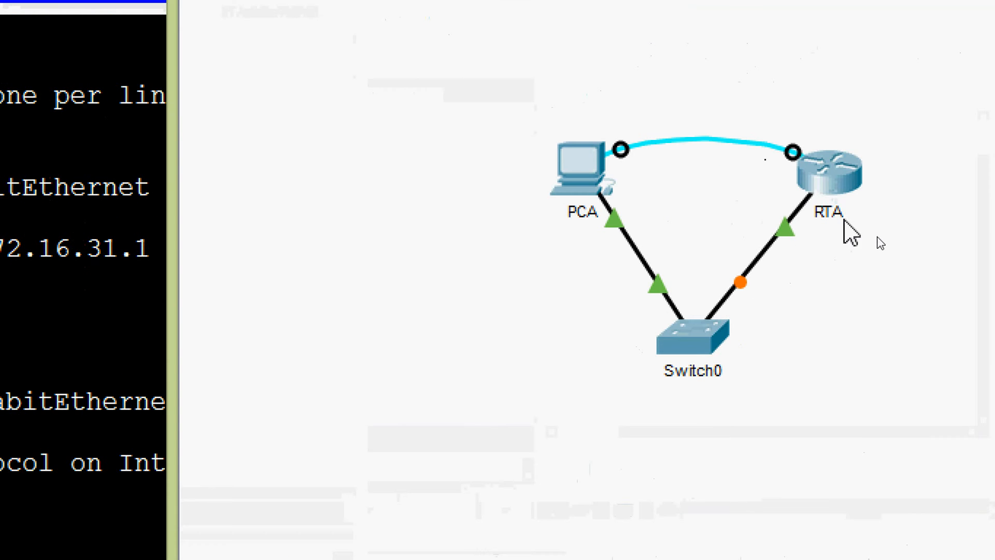
mouse_move(806, 243)
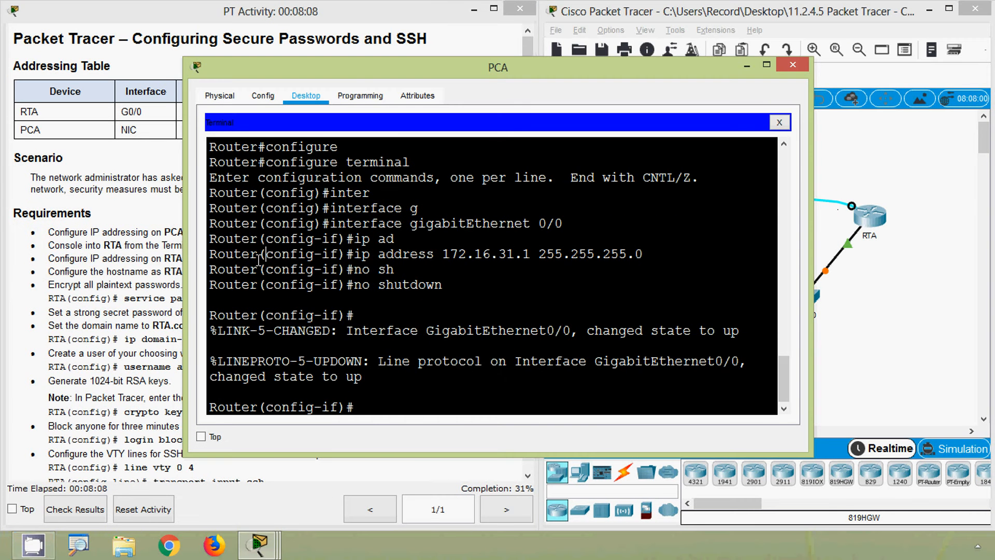
left_click(278, 10)
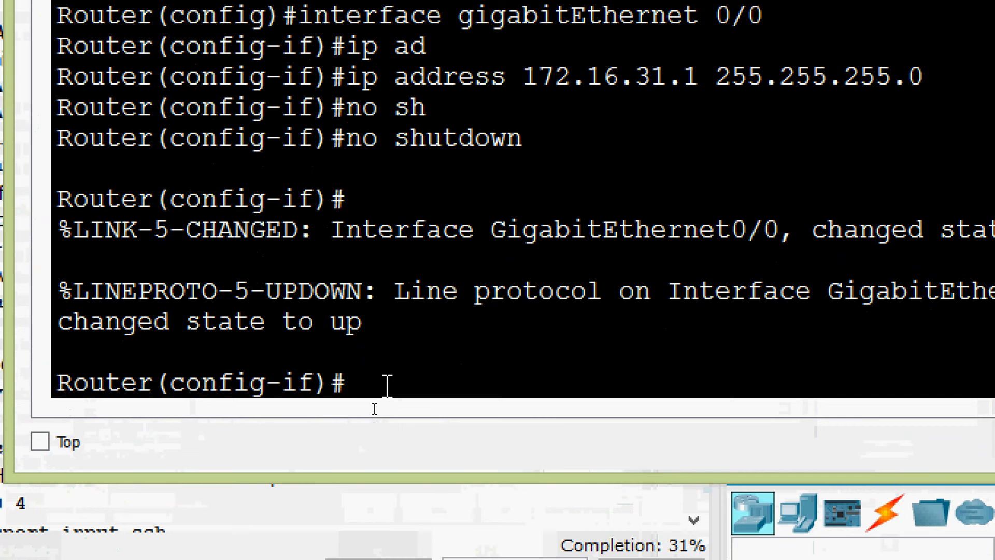
- Name the router RTA
type("exit")
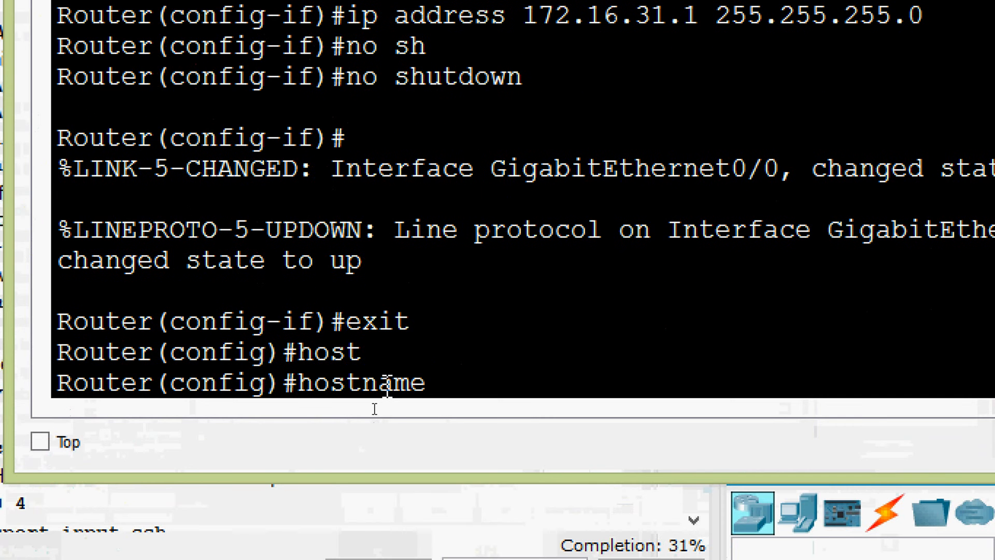
type("RTA")
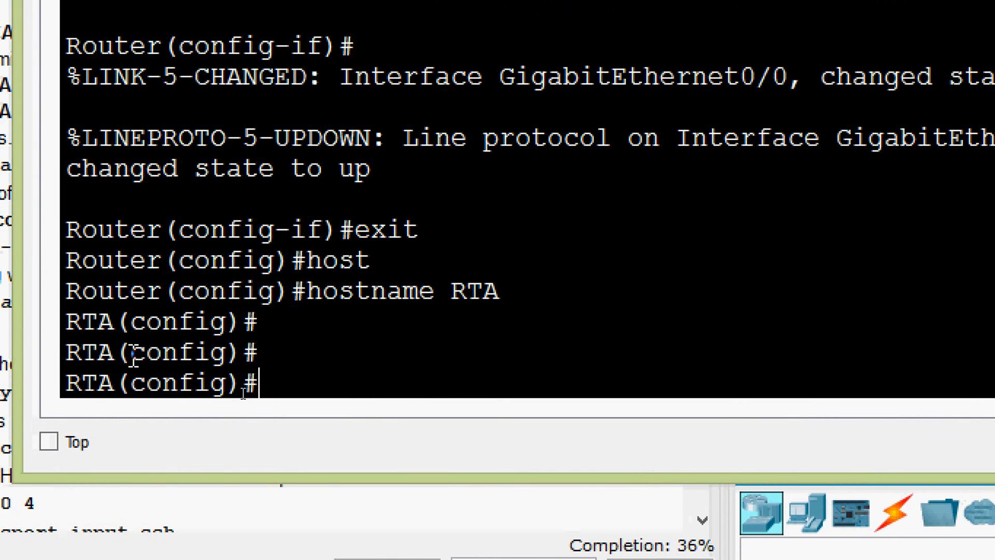
double_click(145, 322)
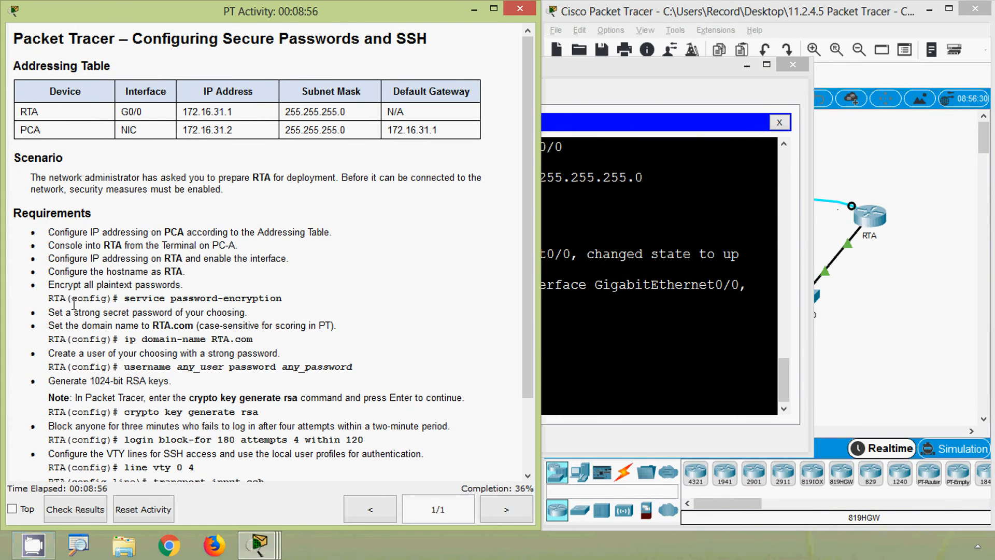
mouse_move(176, 298)
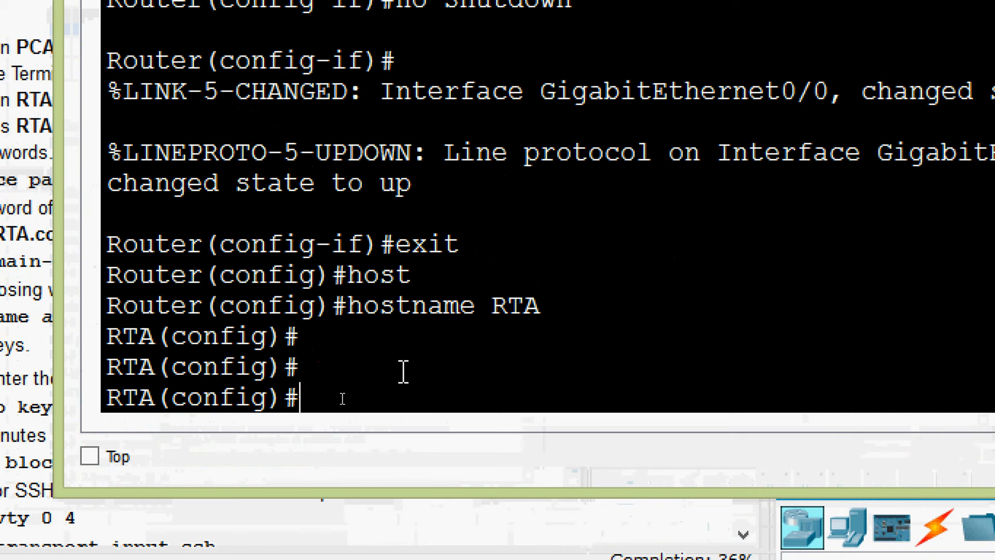
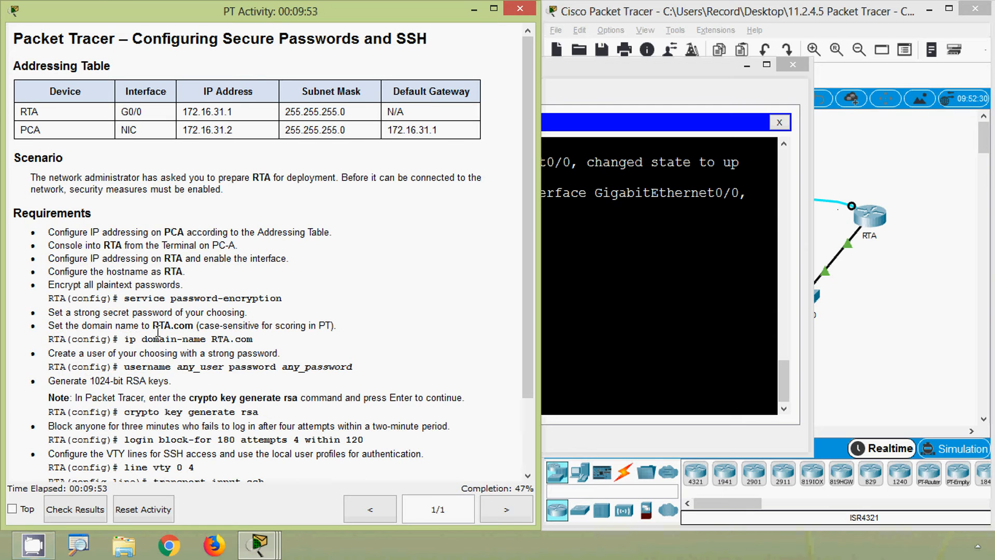
mouse_move(152, 326)
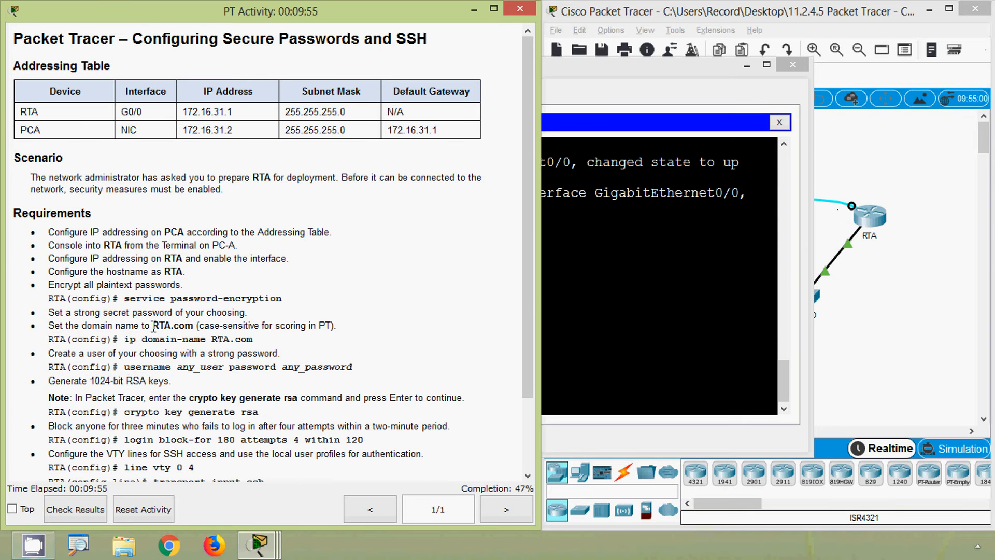
- Enter 'ip domain-name RTA.com' on RTA
double_click(173, 326)
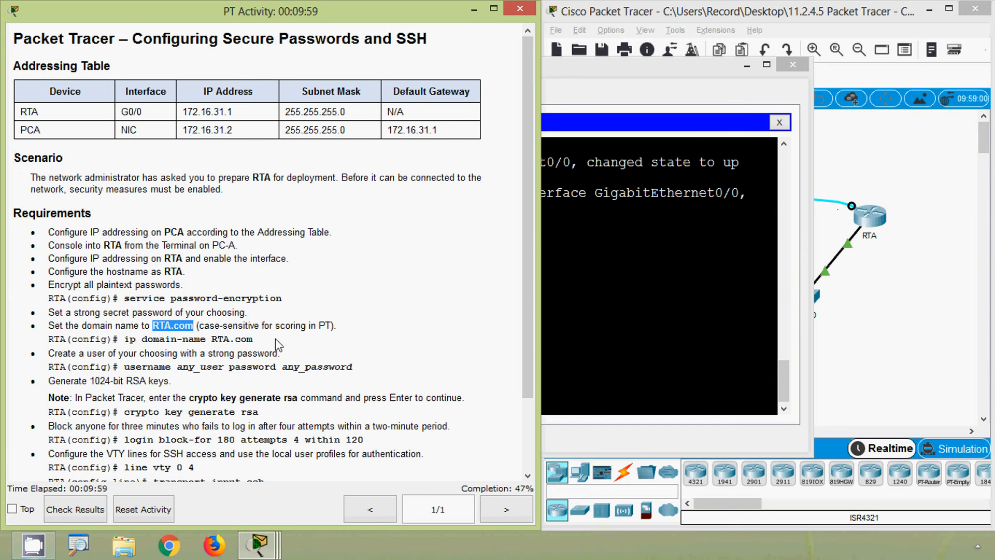
mouse_move(258, 327)
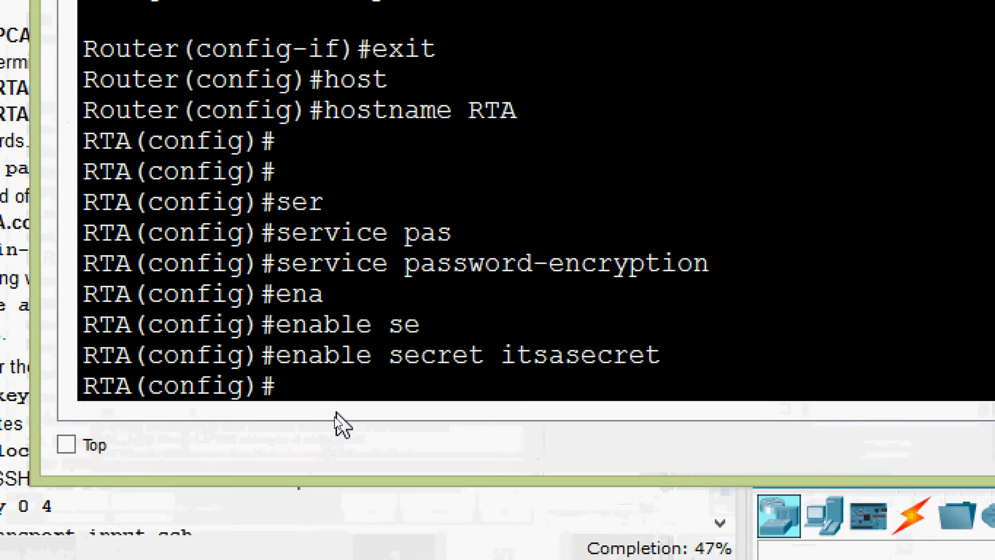
type("ip dom")
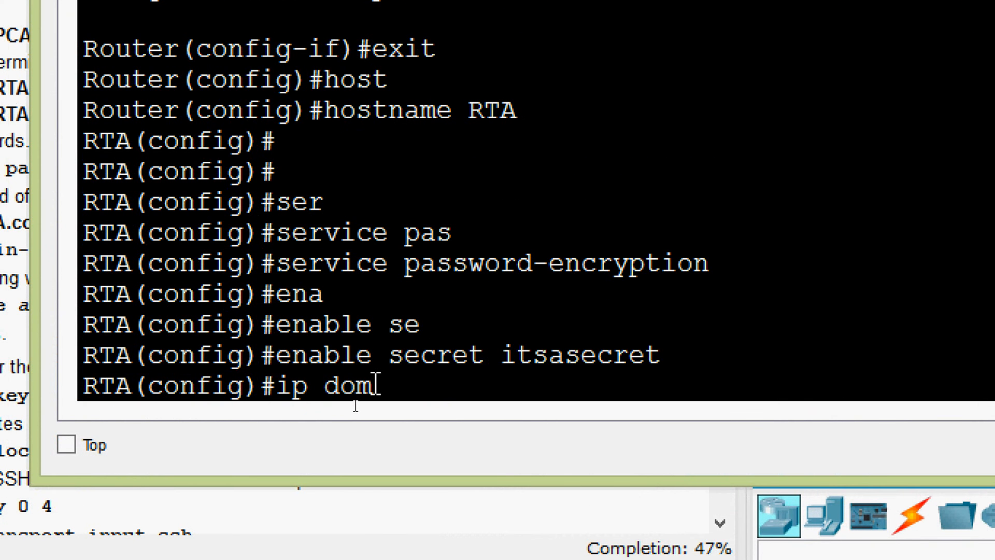
type("ain-name")
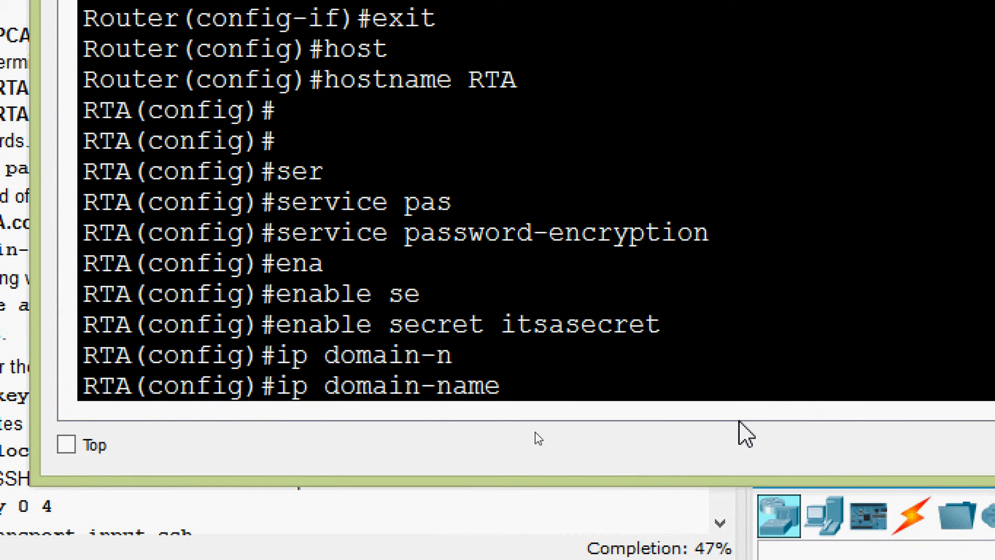
type("RTA.com")
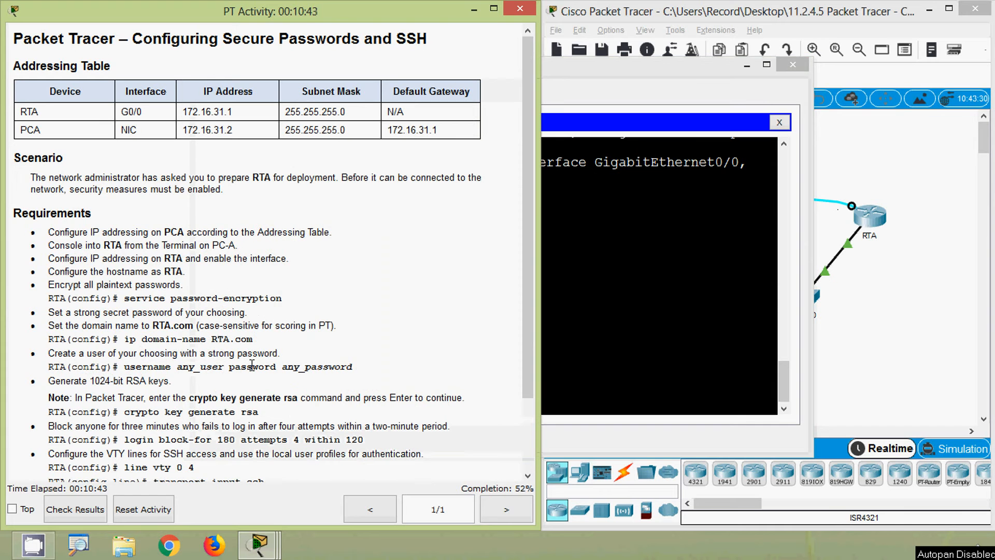
- Select the username example command words in the activity instructions
double_click(144, 367)
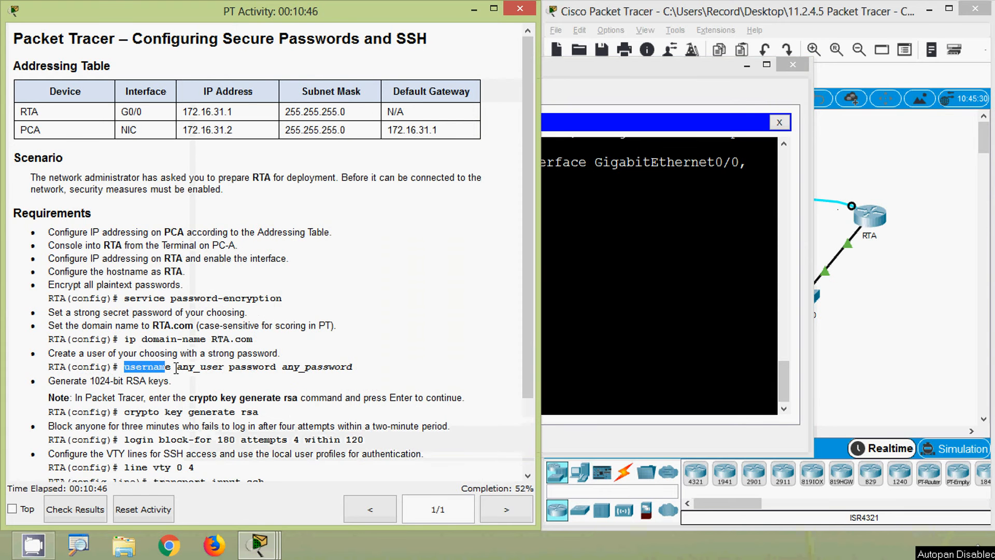
double_click(196, 367)
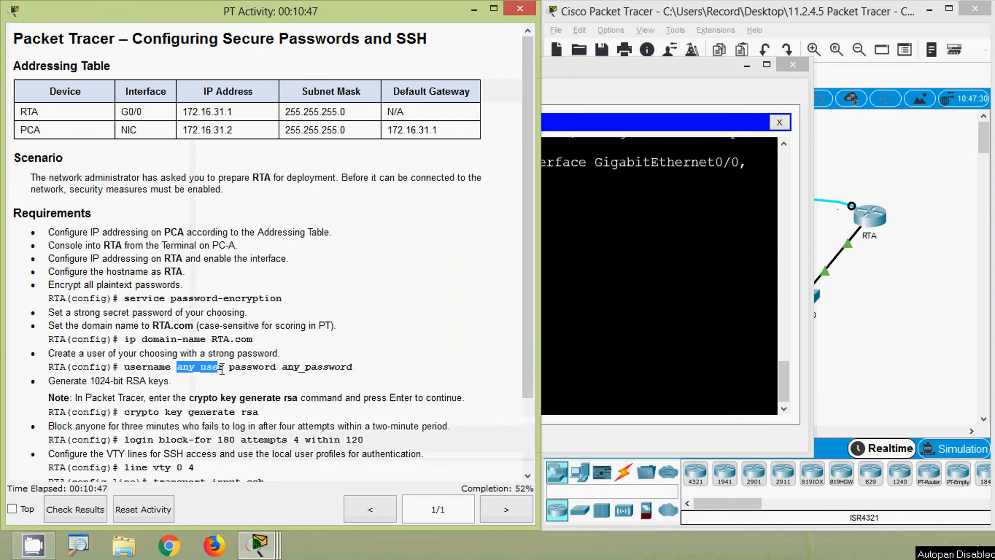
double_click(252, 367)
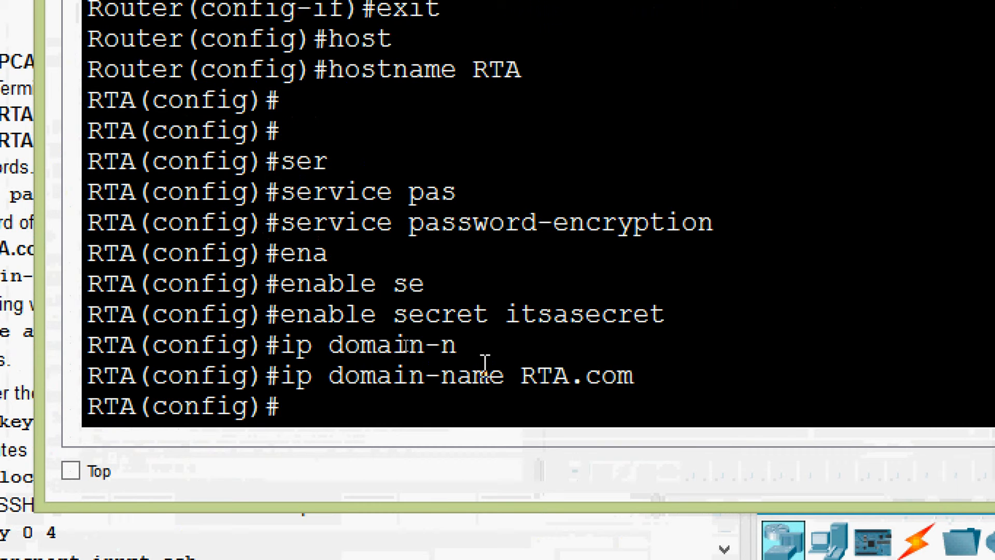
type("username admin pa")
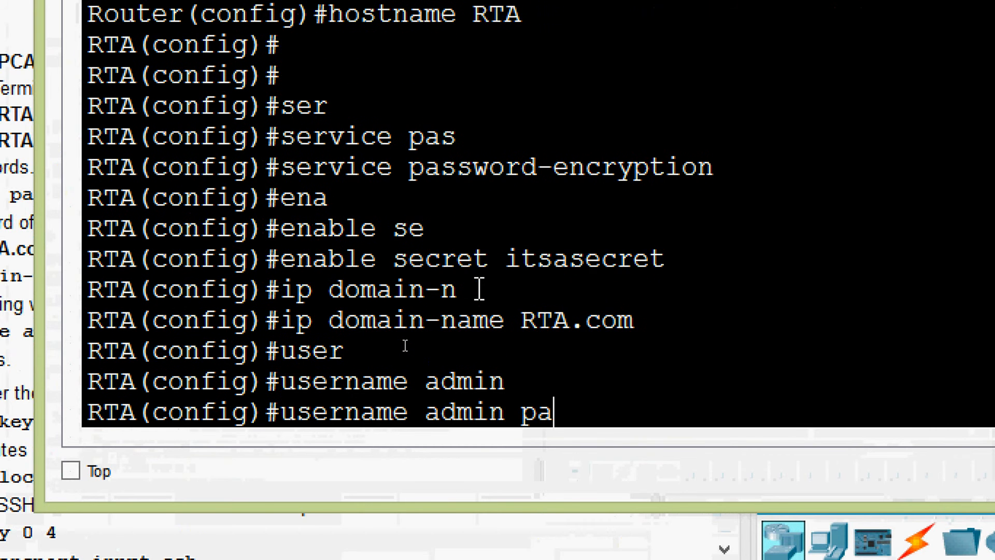
type("ssword admin")
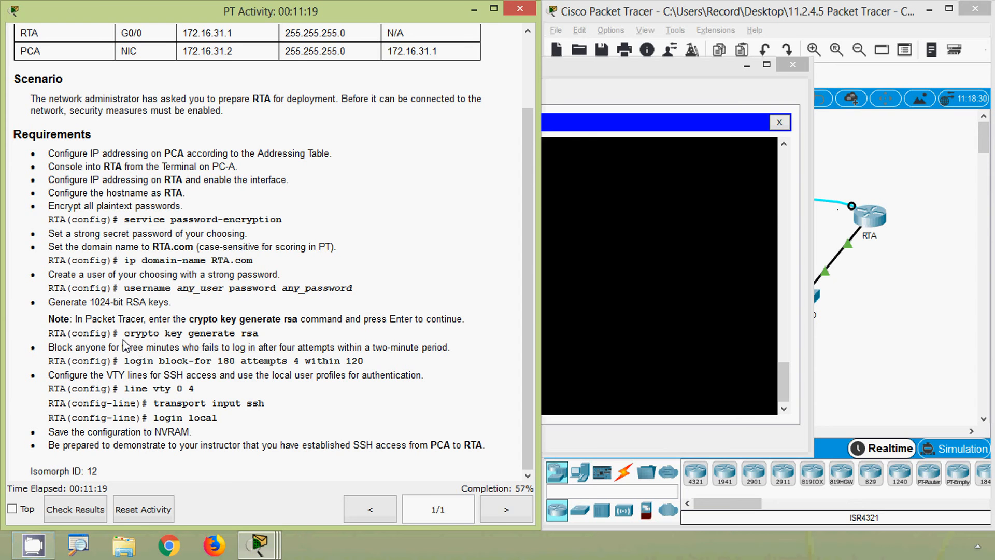
mouse_move(96, 315)
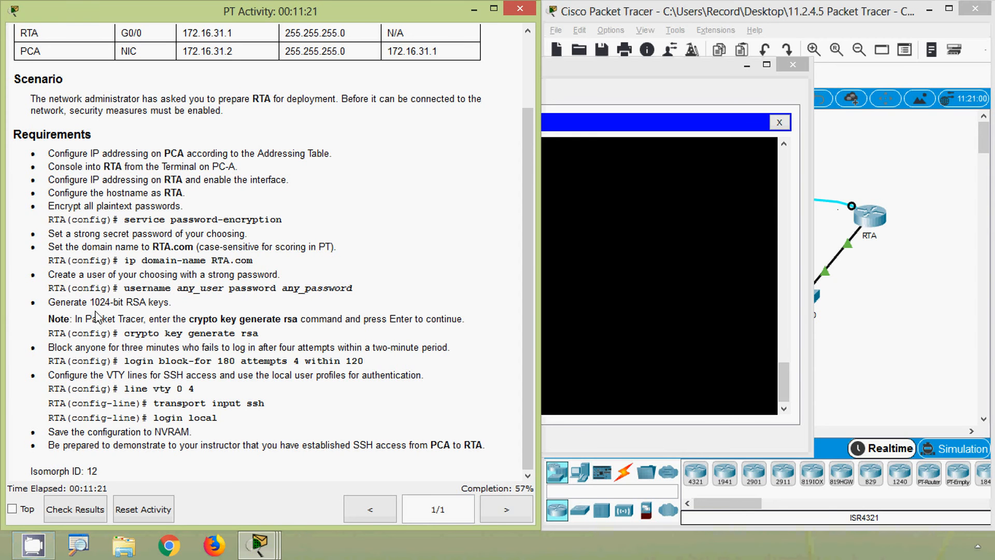
mouse_move(163, 310)
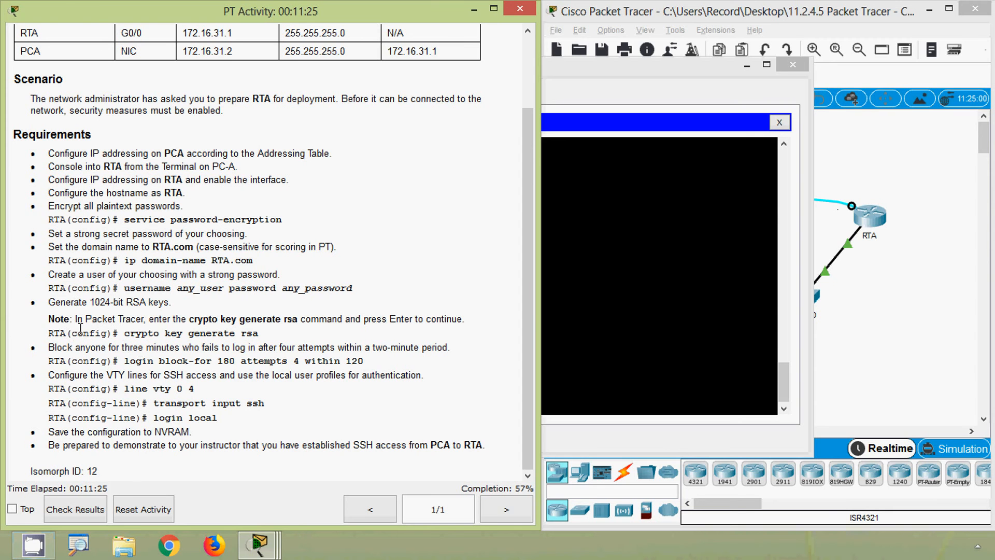
mouse_move(198, 334)
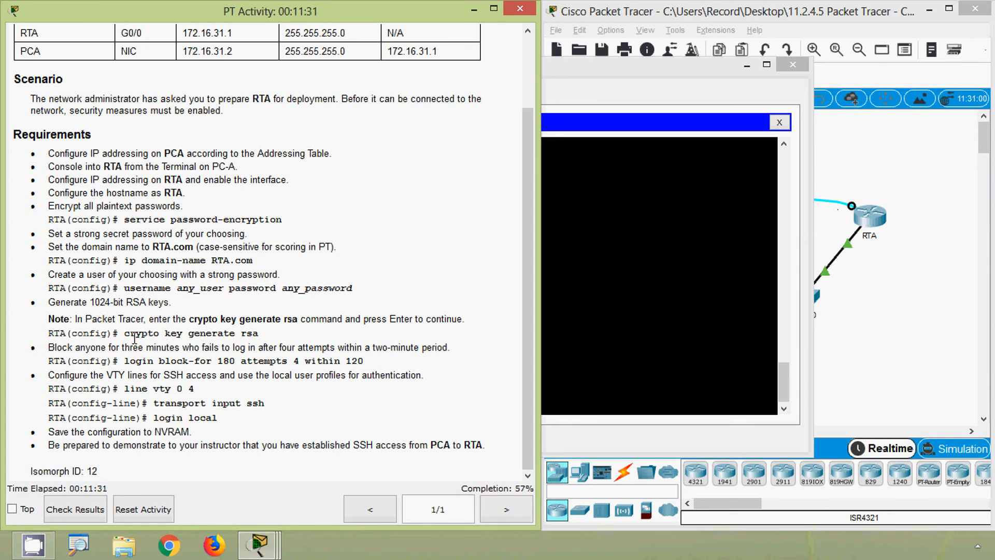
double_click(190, 333)
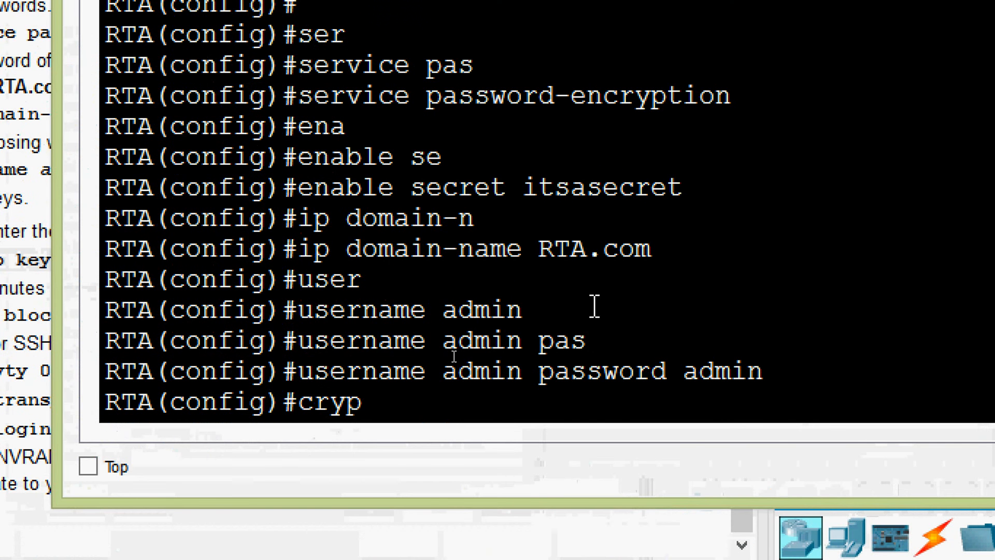
- Run 'crypto key generate rsa' and choose a 1024-bit modulus
type("crypto key generate")
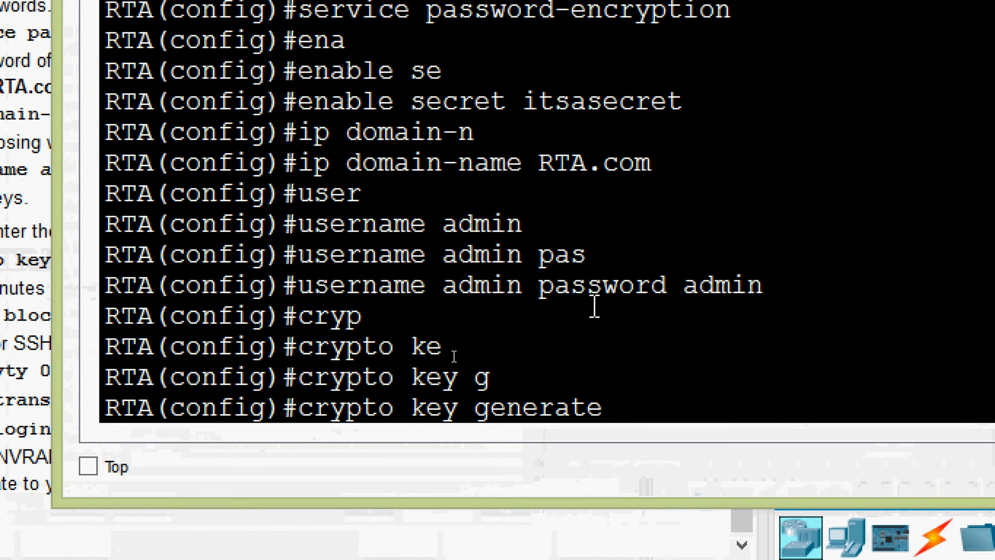
type("rsa")
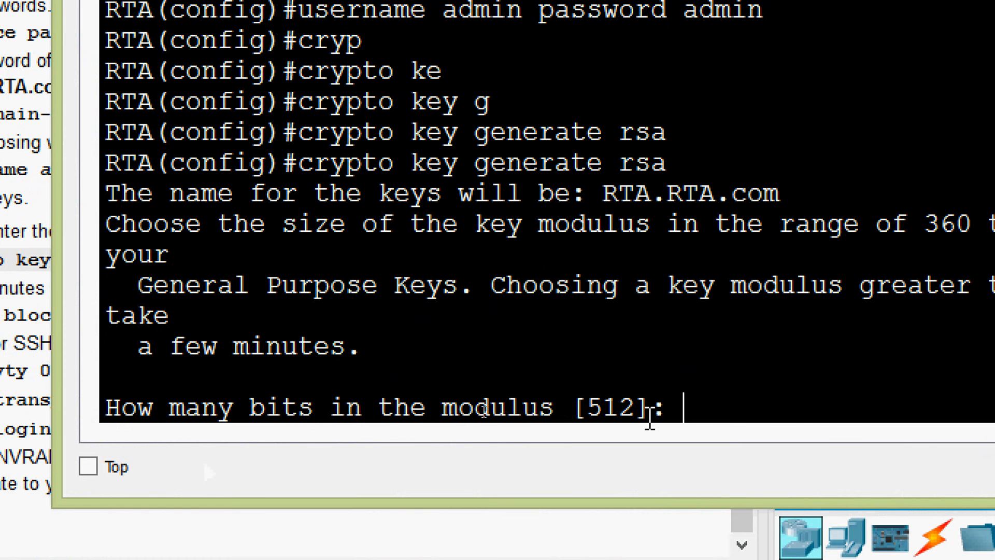
type("1024")
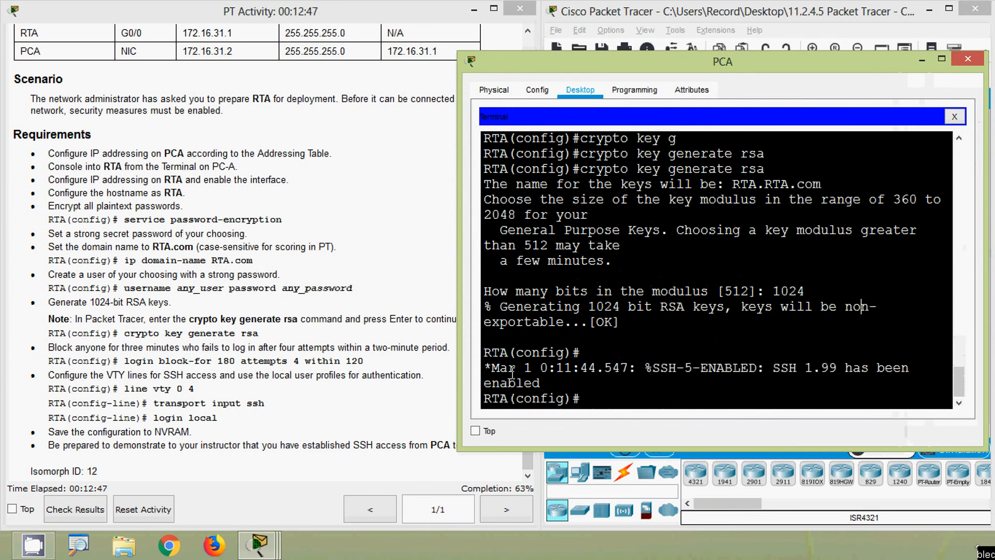
mouse_move(124, 361)
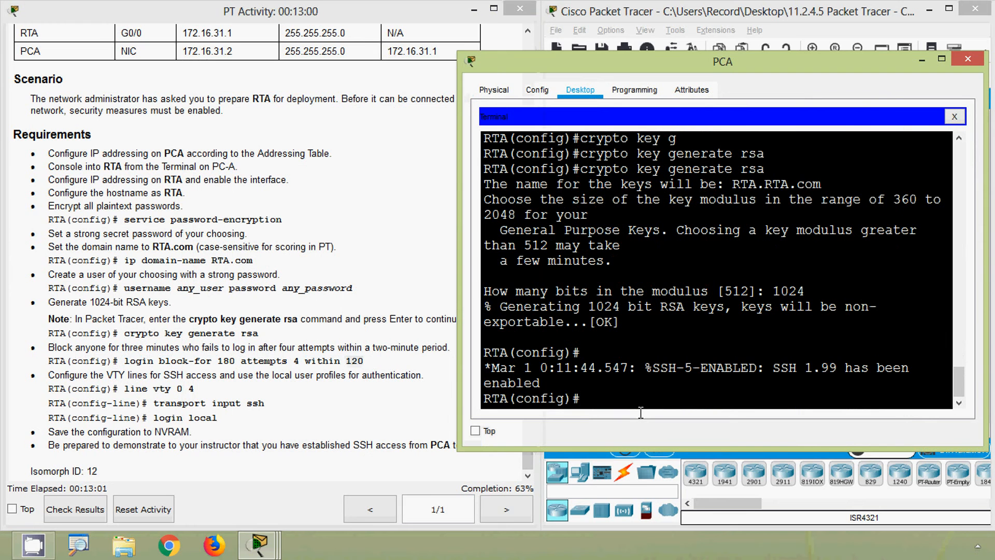
- Enter 'login block-for 180 attempts 4 within 120' and bring PCA's Terminal forward
type("login")
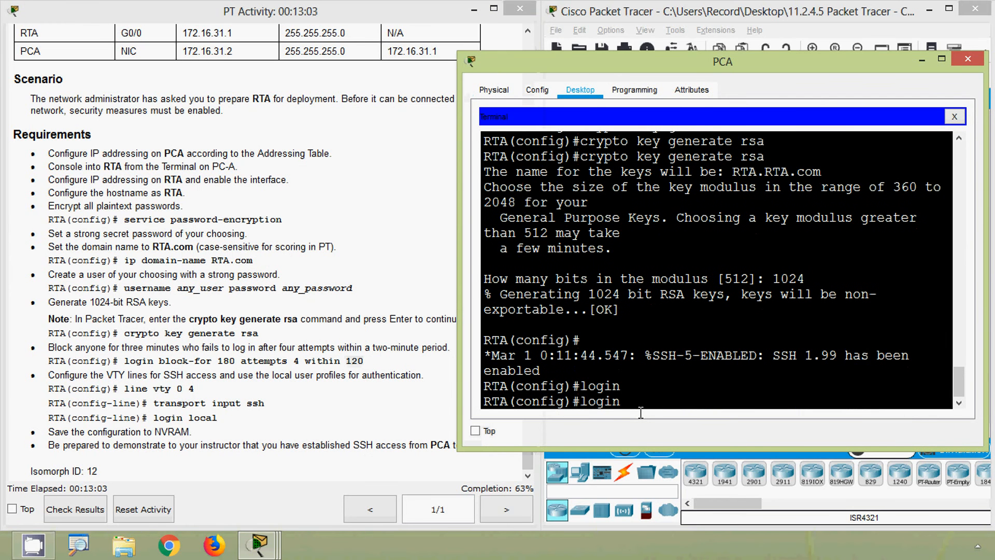
type("login block-for")
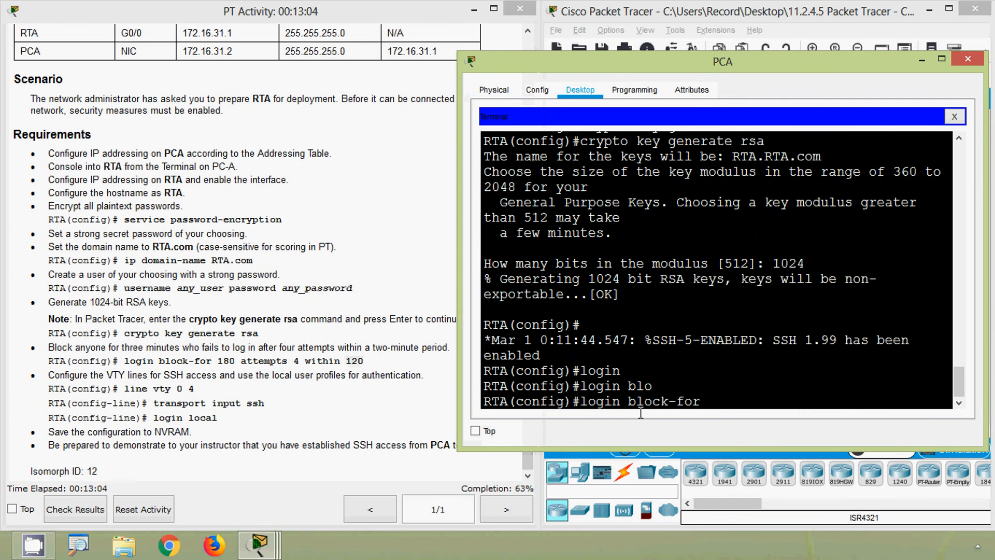
type("180 attempts 4 within 120")
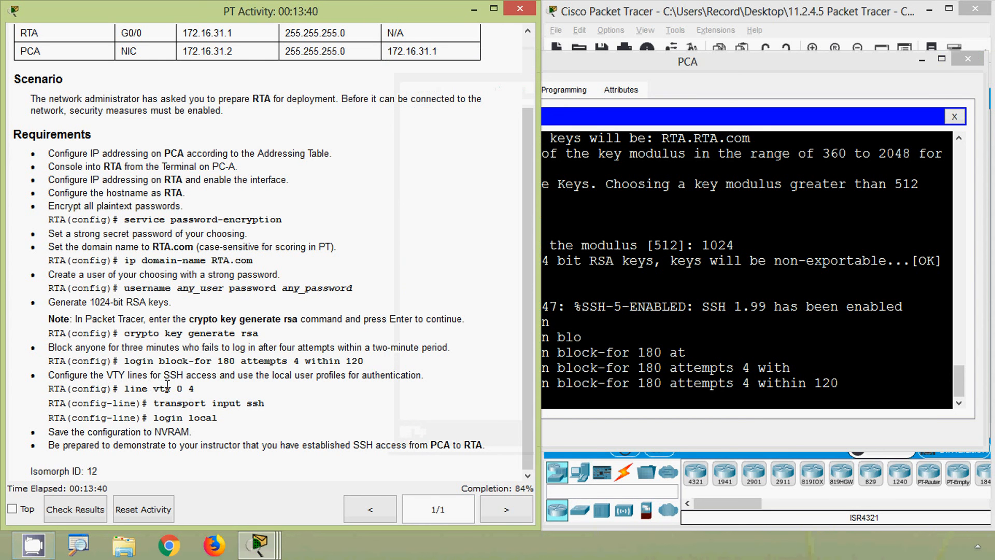
mouse_move(270, 393)
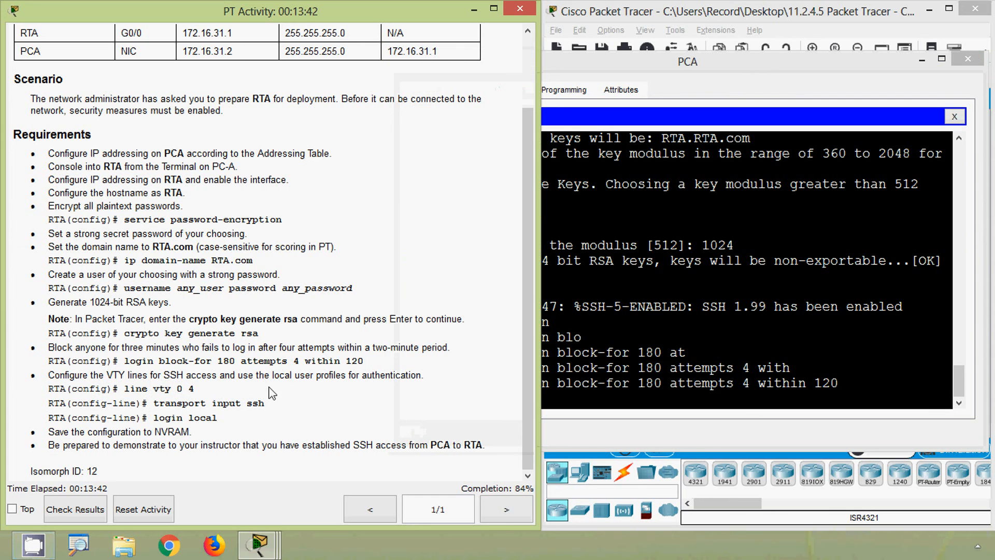
mouse_move(358, 410)
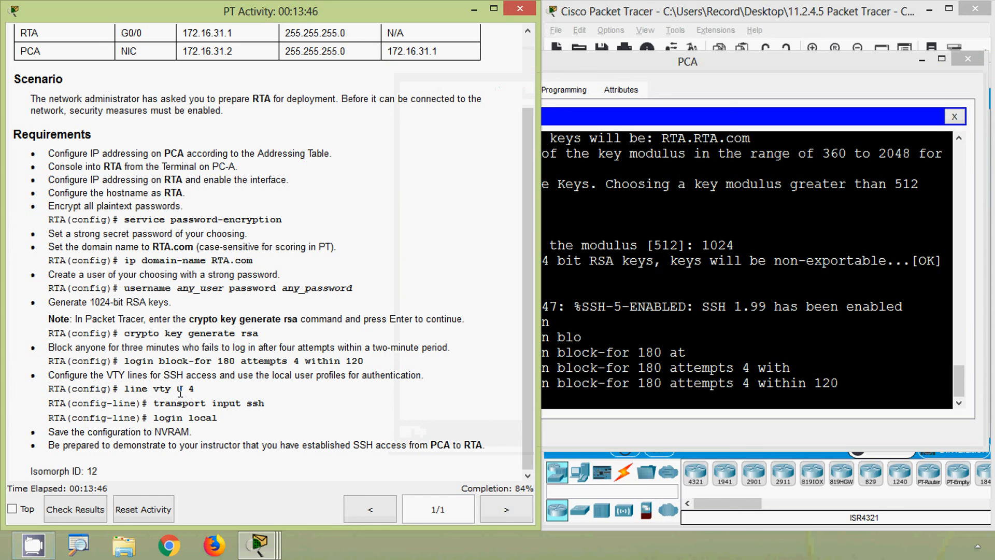
double_click(180, 389)
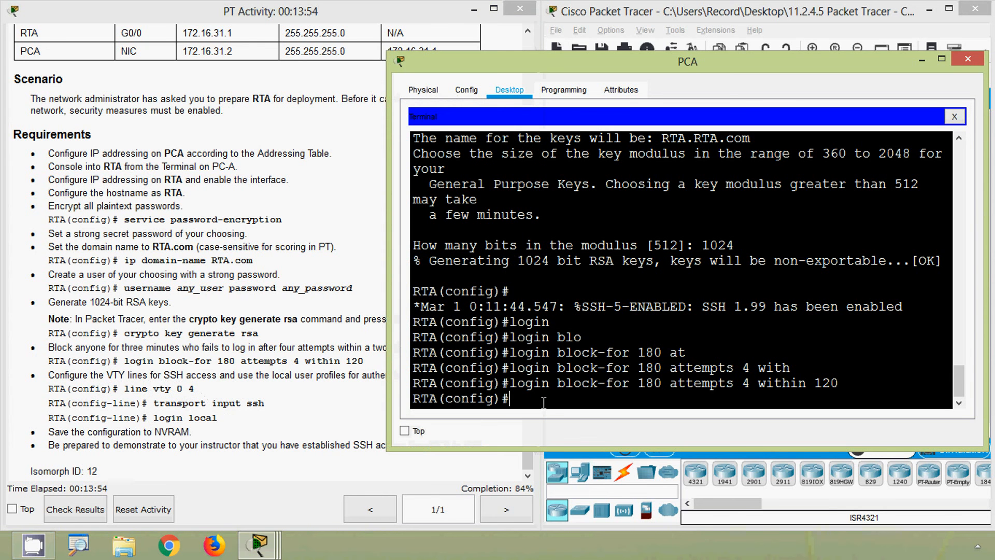
- Configure 'line vty 0 4' with 'transport input ssh' and 'login local'
type("line vty 0 4")
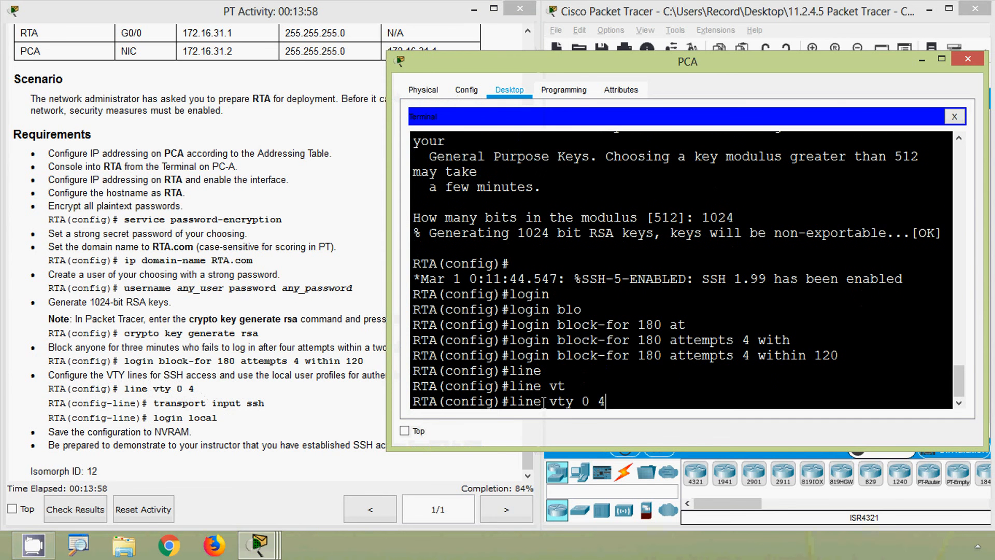
type("transport")
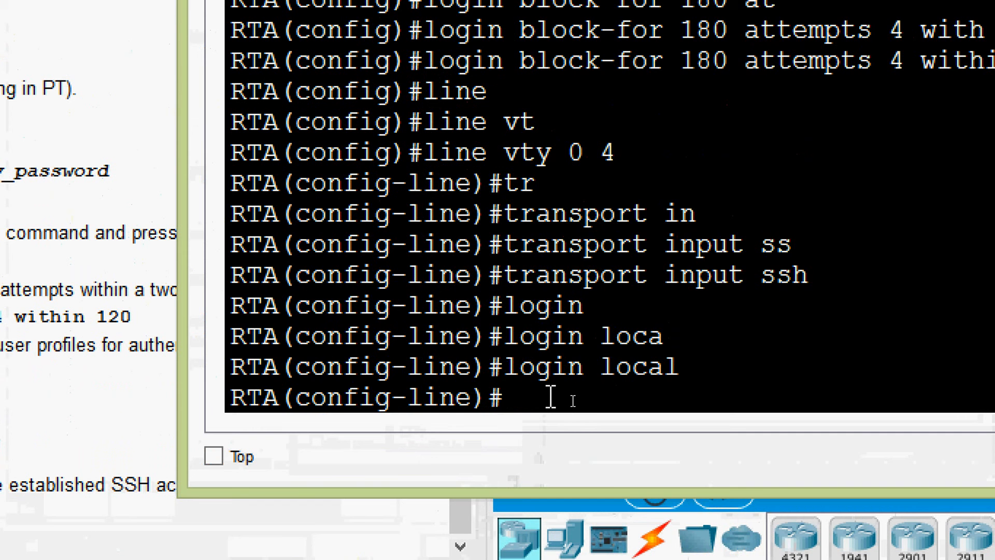
- Leave config mode, run 'copy running-config startup-config', and close RTA's terminal
key("ctrl+z")
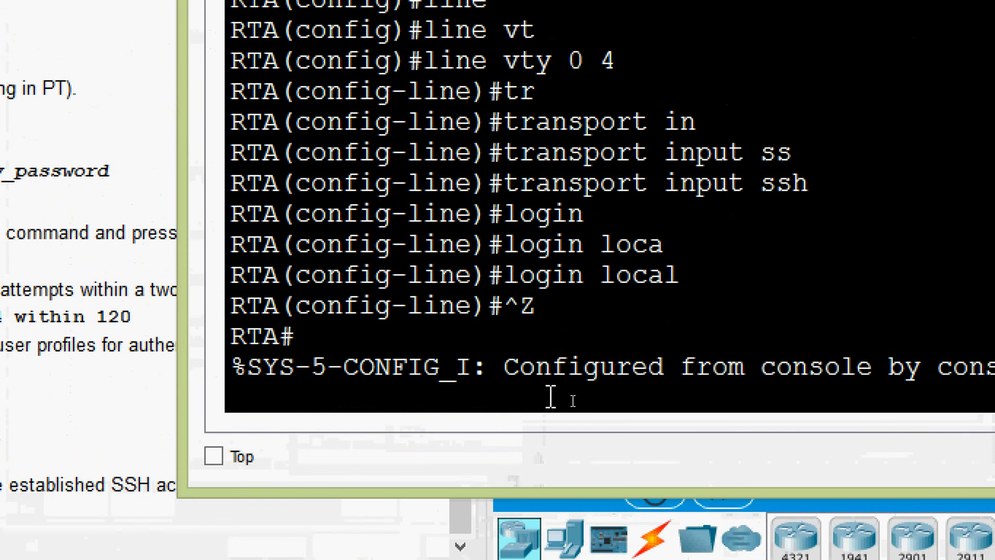
key("enter")
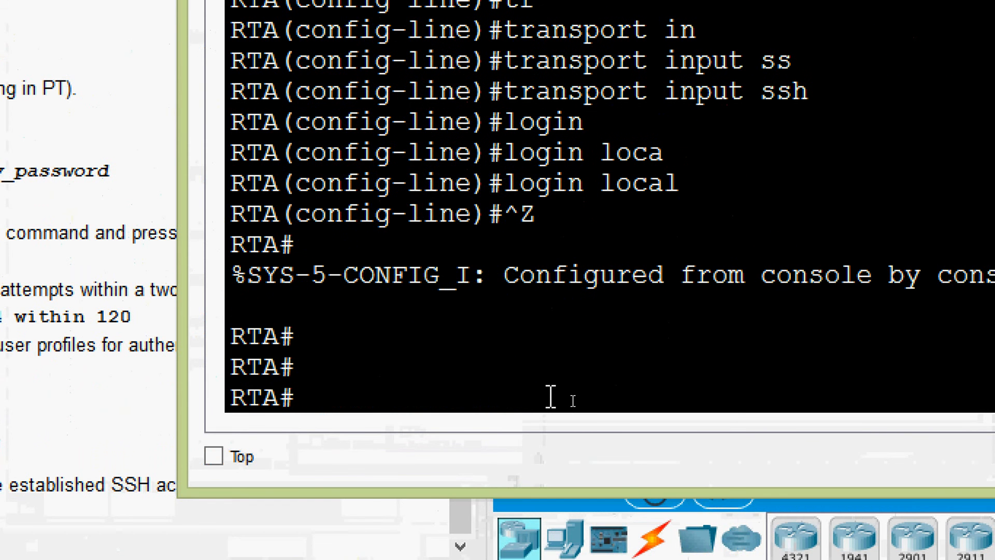
type("copy running-config startup-config")
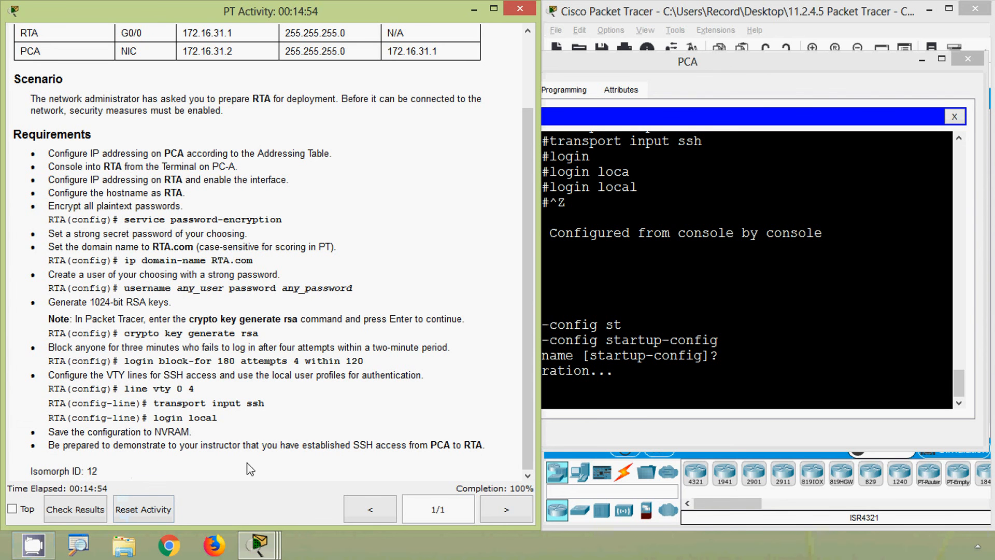
mouse_move(370, 473)
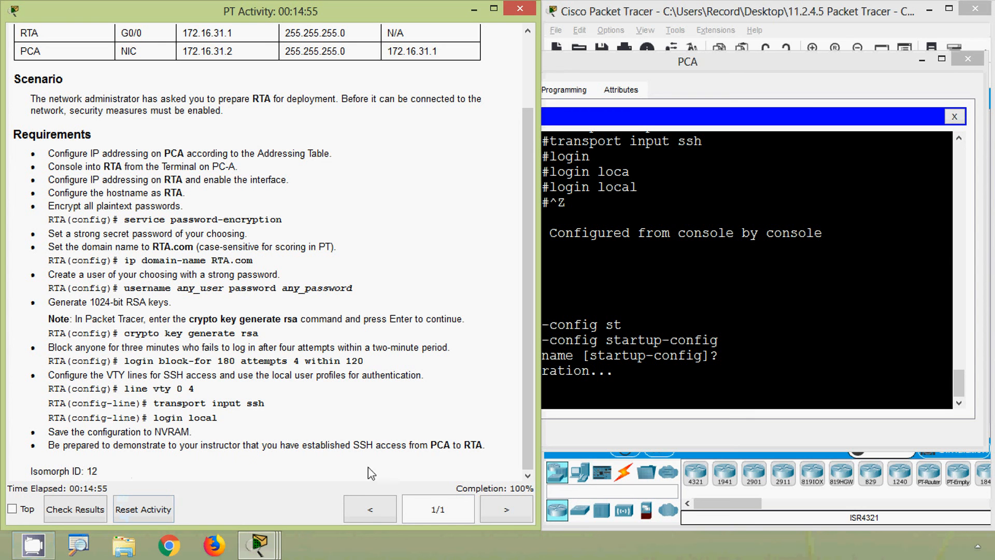
mouse_move(448, 468)
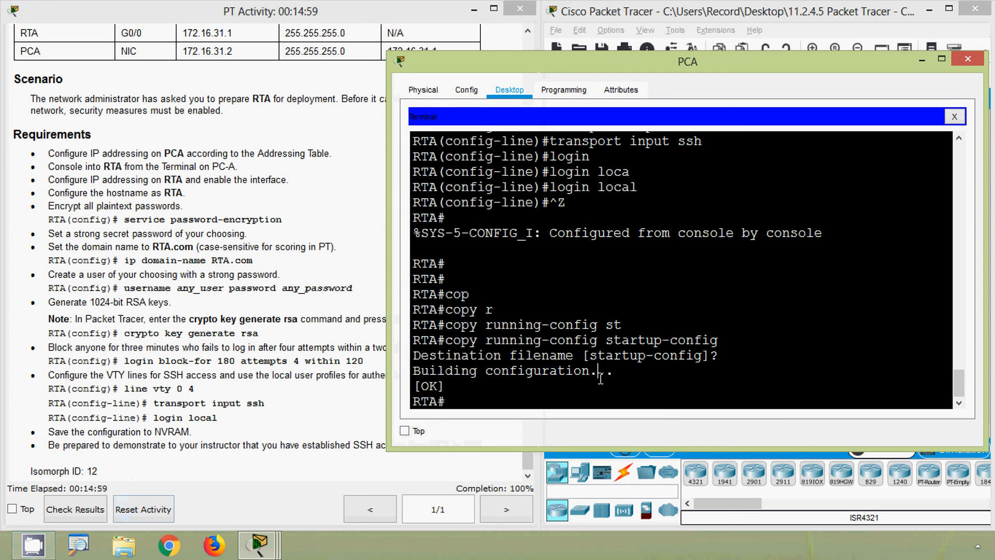
left_click(954, 116)
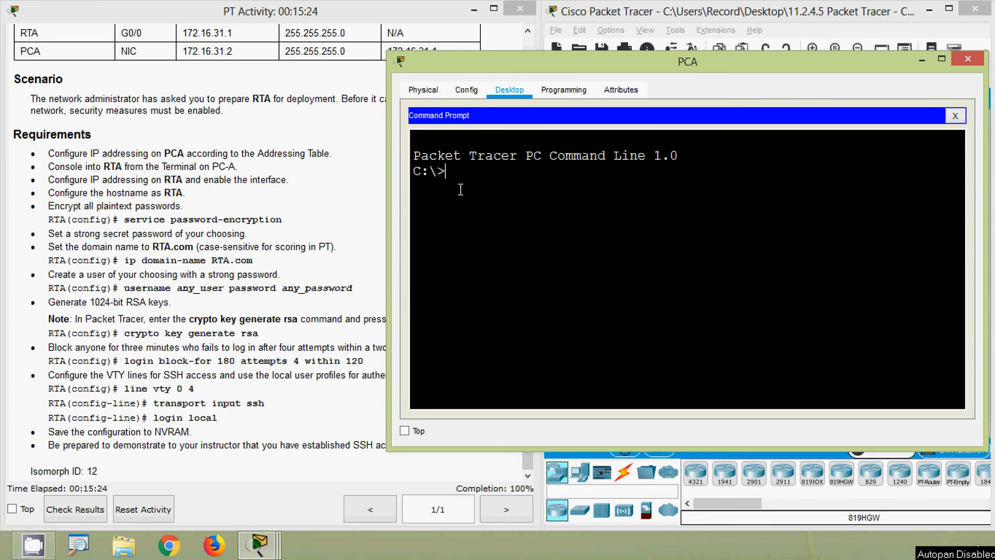
- From PCA's prompt, run 'ssh -l admin 172.16.31.1' to reach RTA's password prompt
type("ssh")
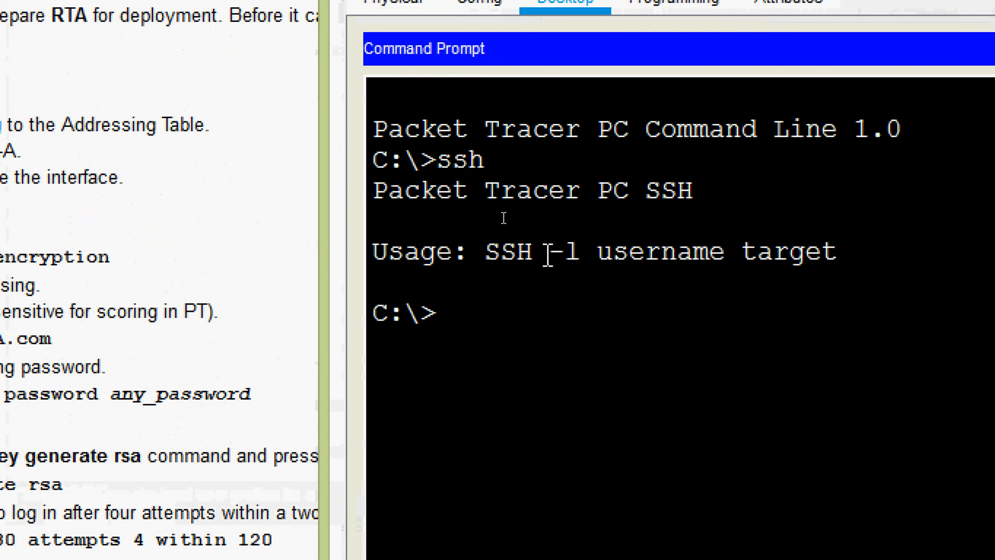
double_click(660, 251)
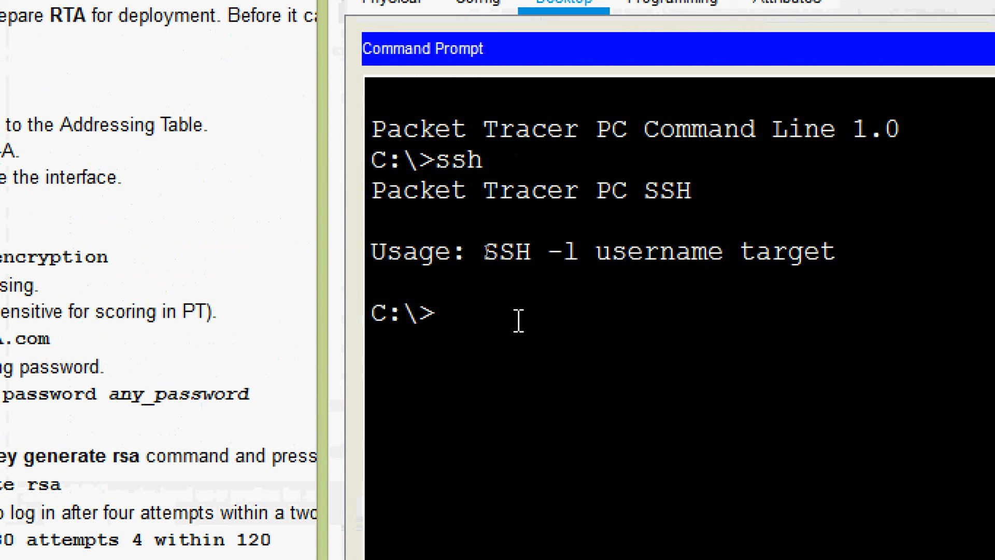
type("ssh -l")
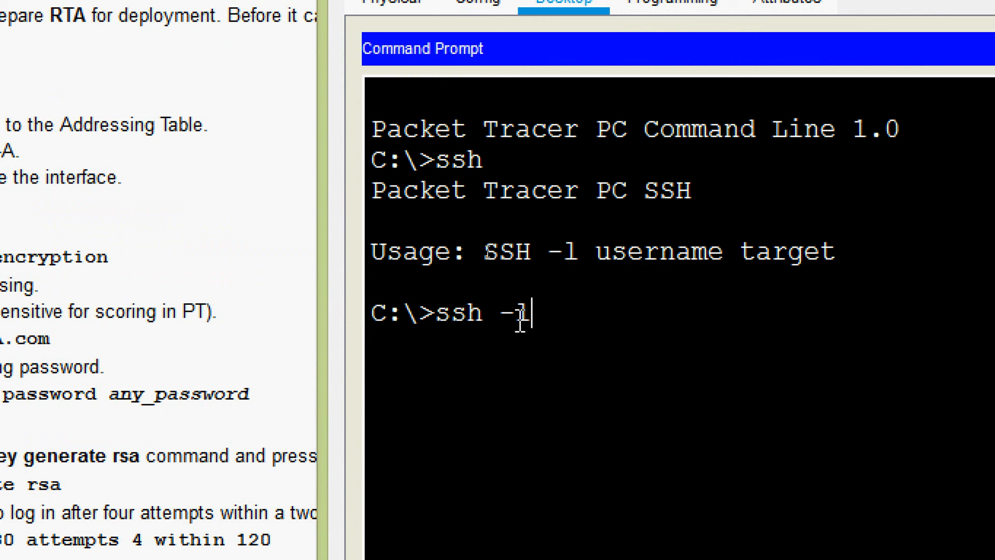
type("\" \"")
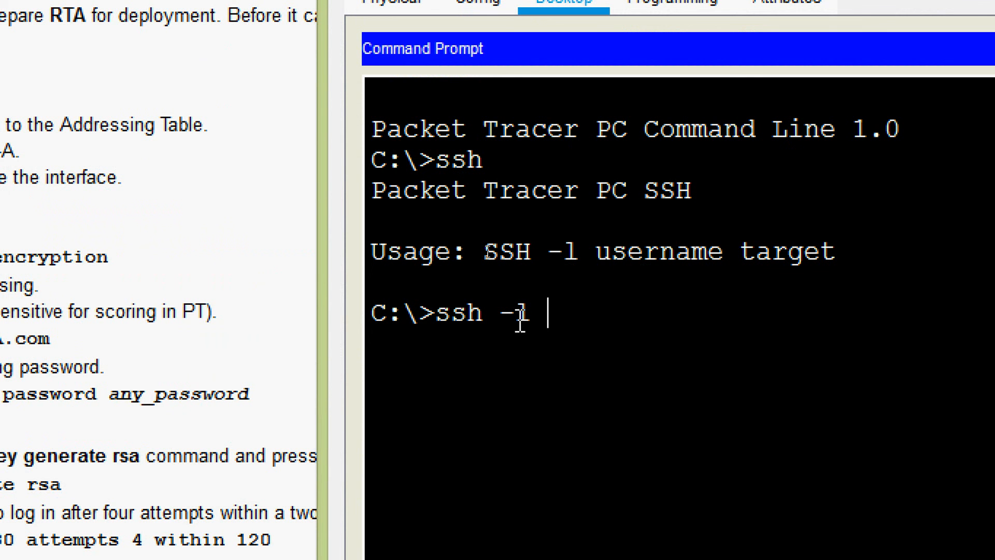
type("admin")
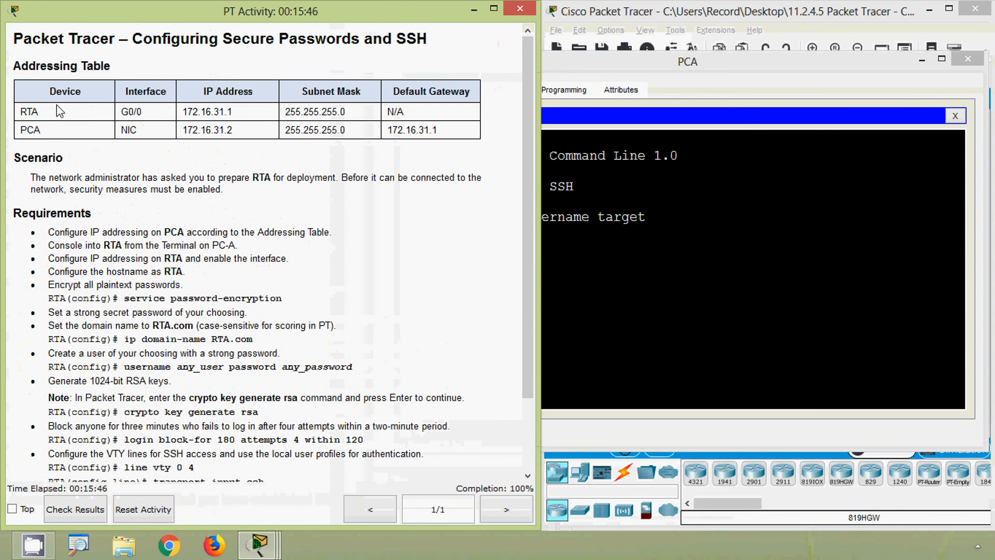
type("ssh -l admin")
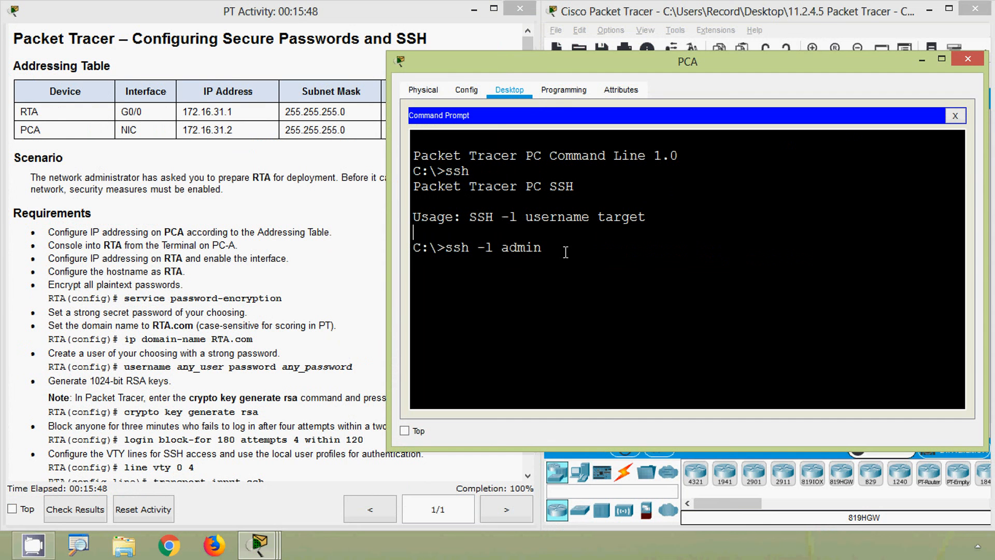
type("1")
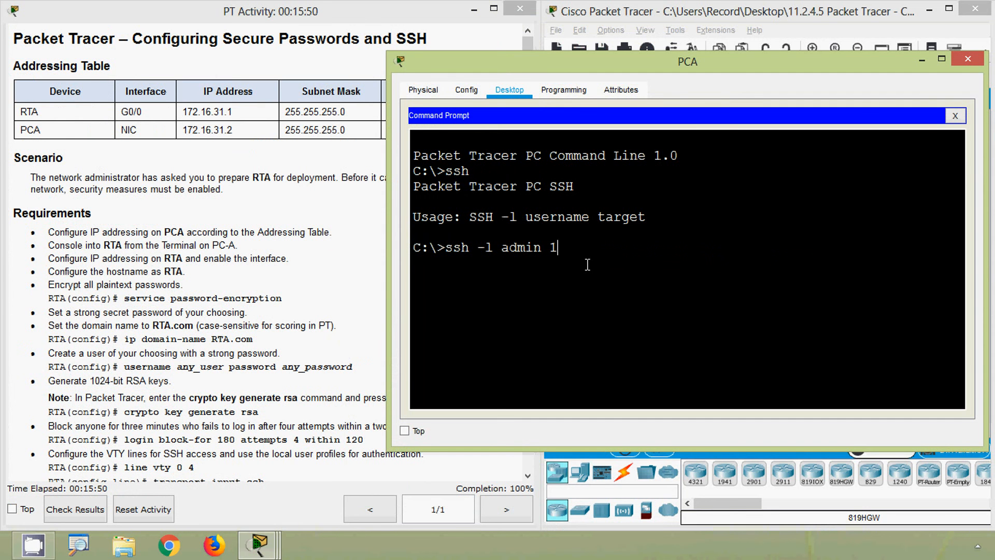
type("72.16")
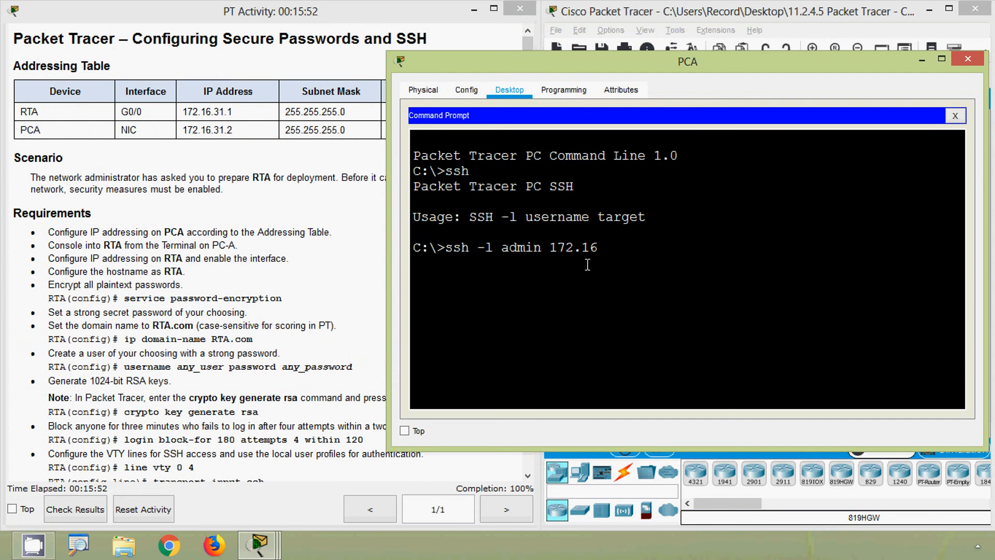
type(".31.")
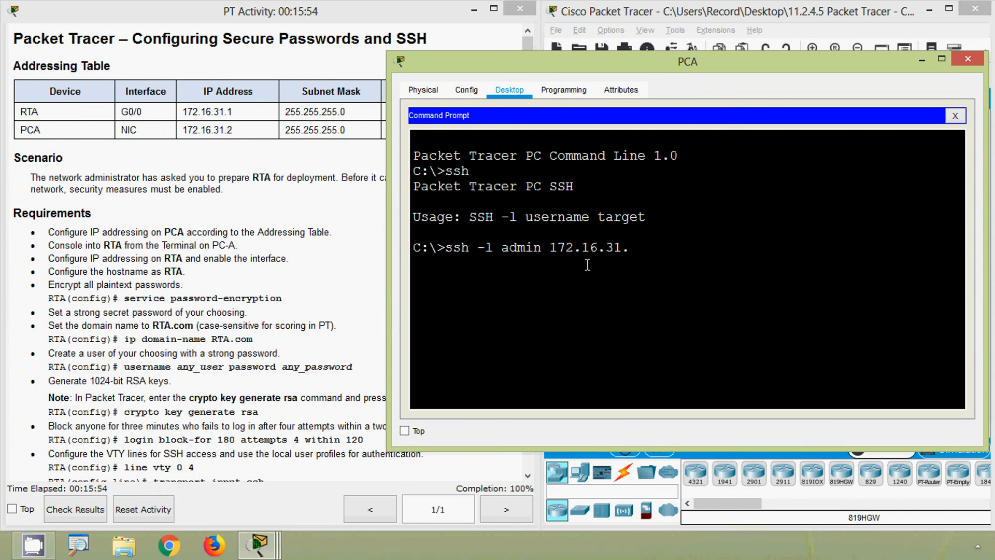
mouse_move(354, 266)
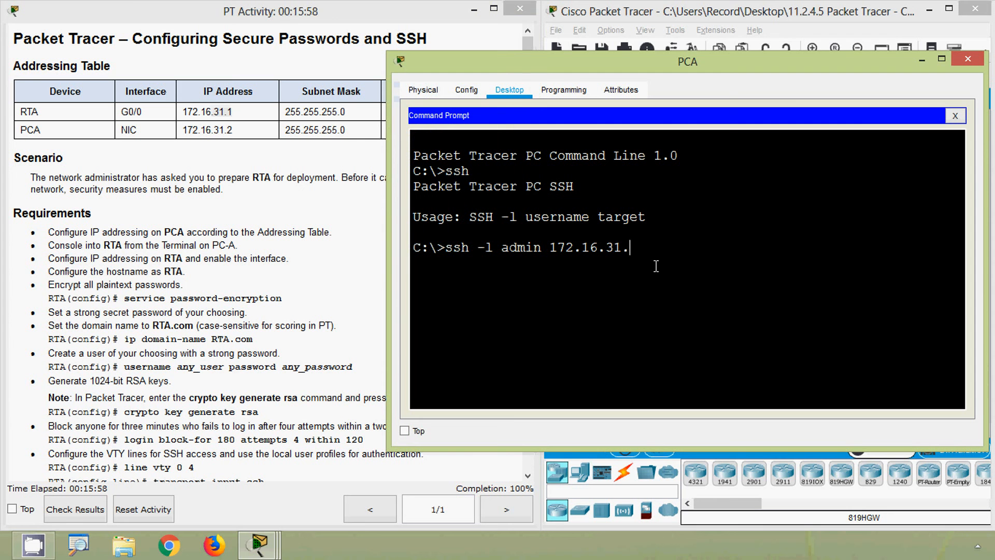
key("Enter")
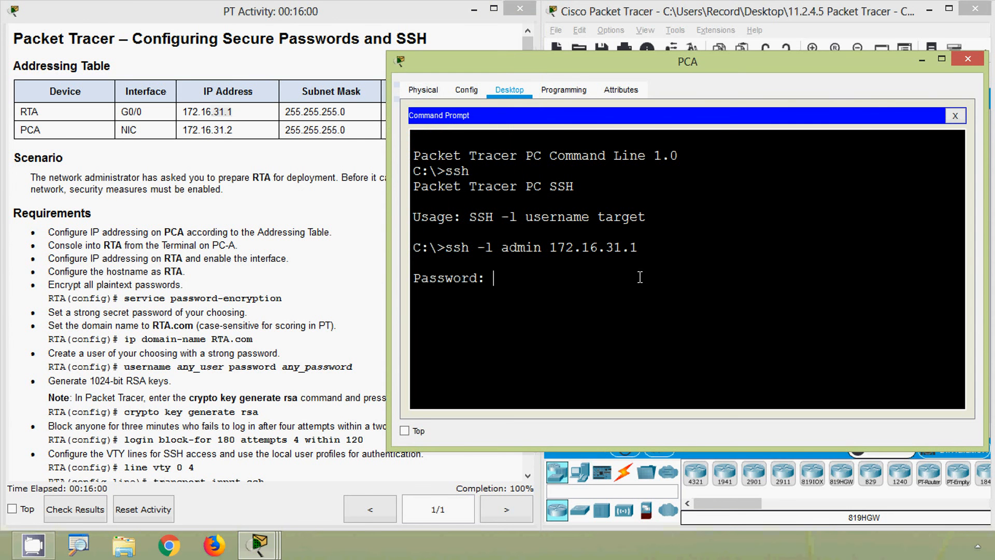
mouse_move(483, 302)
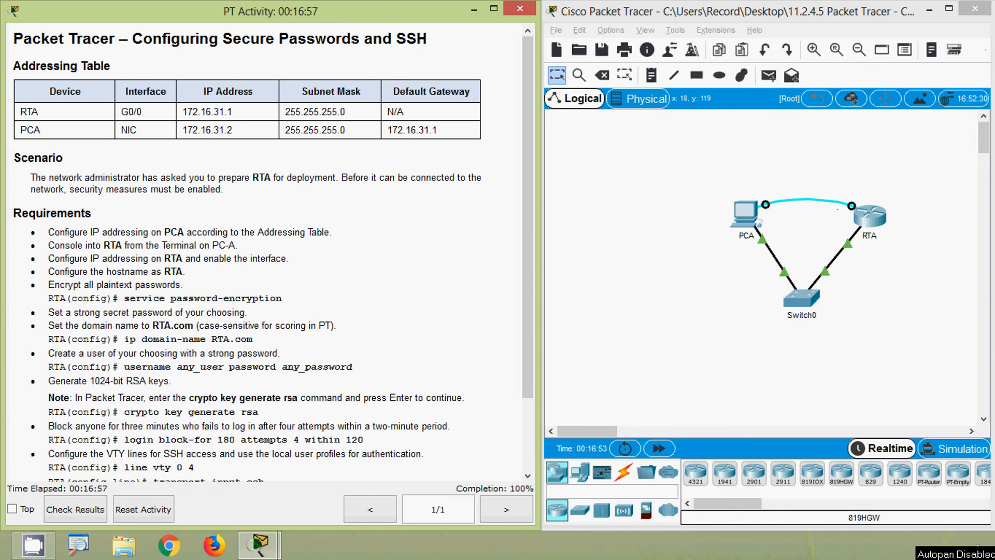
mouse_move(387, 311)
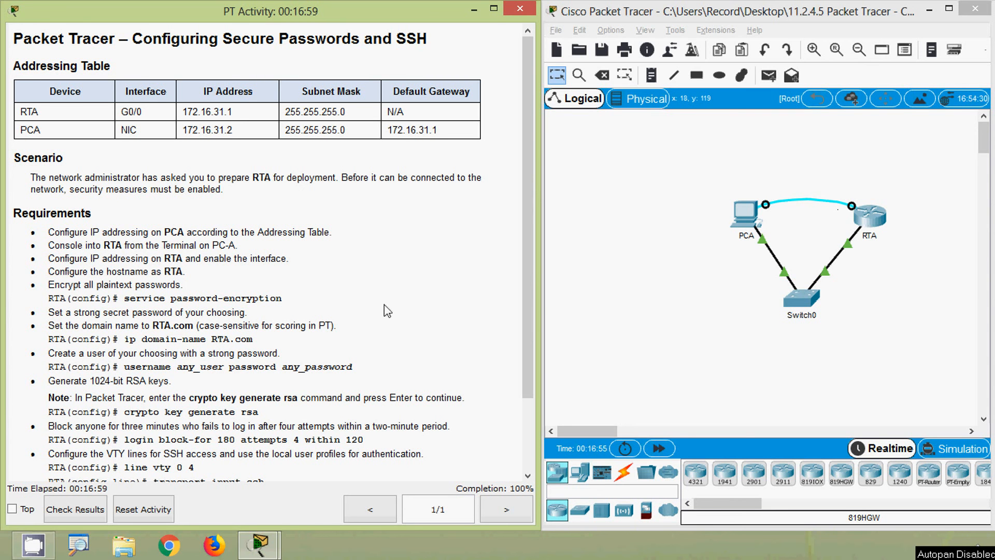
mouse_move(445, 372)
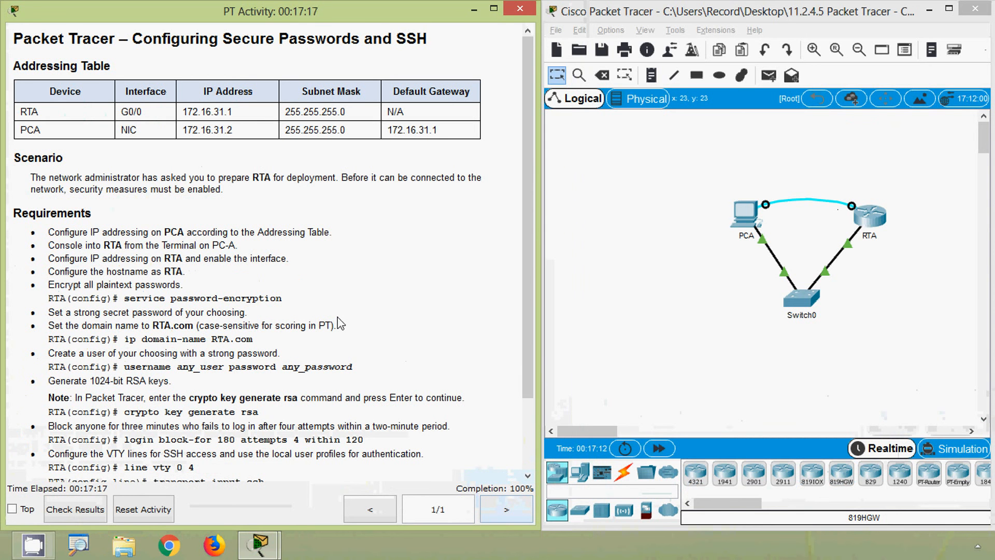
mouse_move(370, 273)
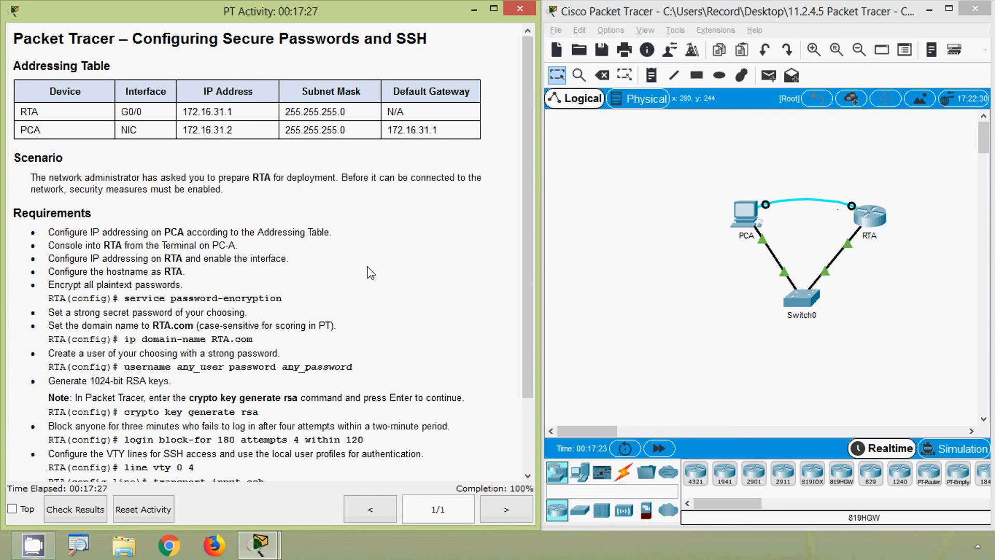